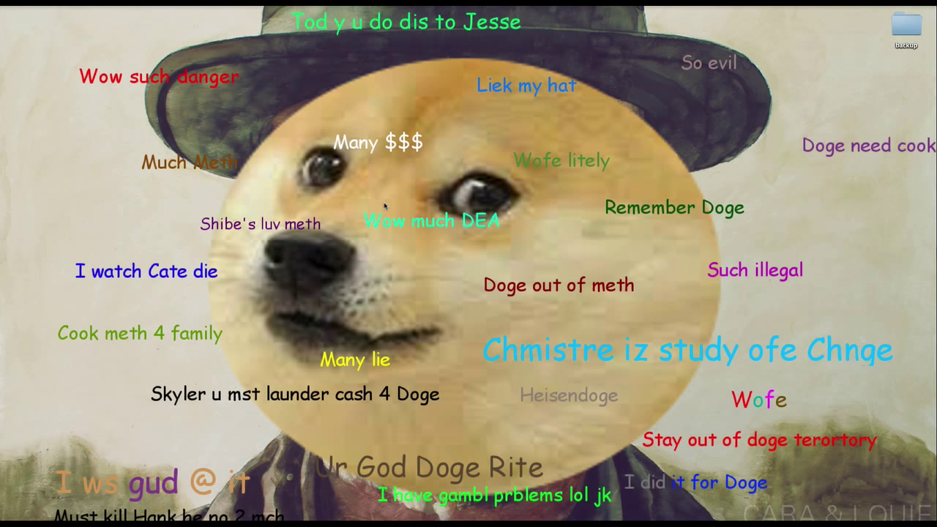
mouse_move(385, 179)
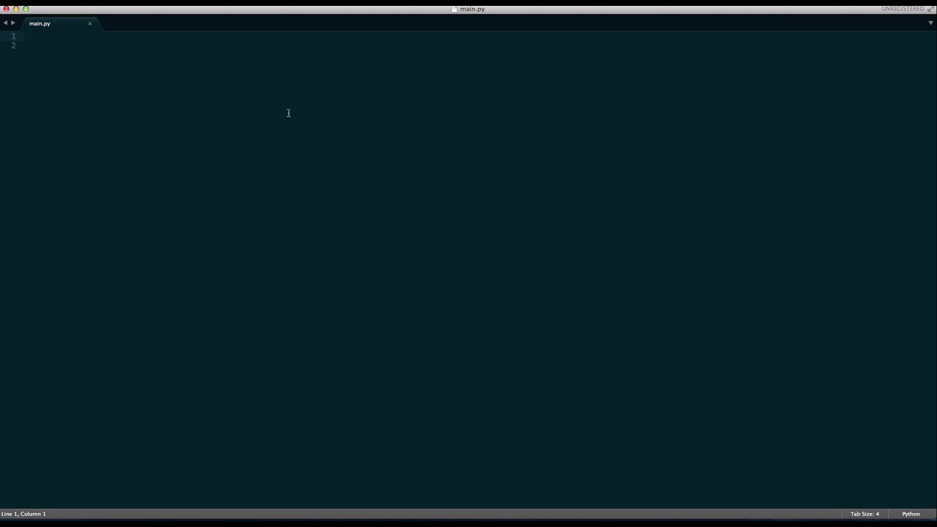
Start the Doge(object) class with a say_stuff() method definition
type("class E")
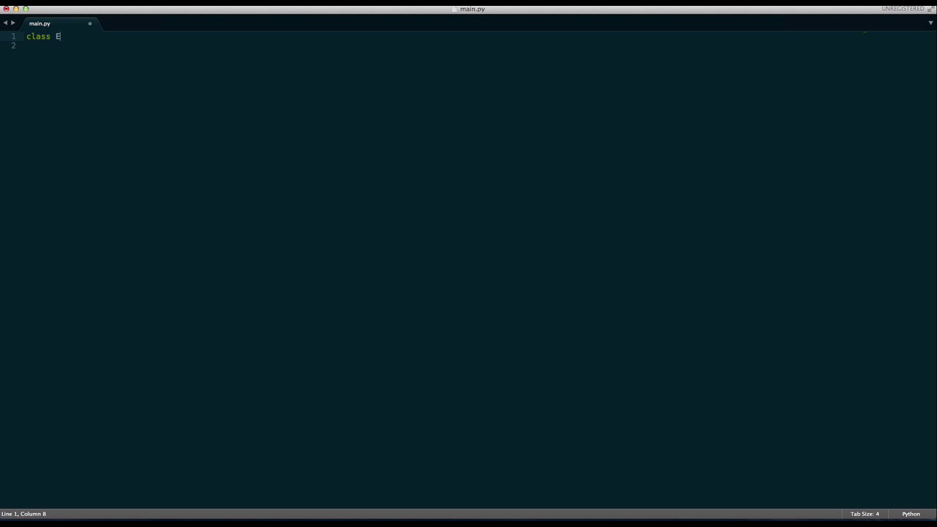
type("Doge9")
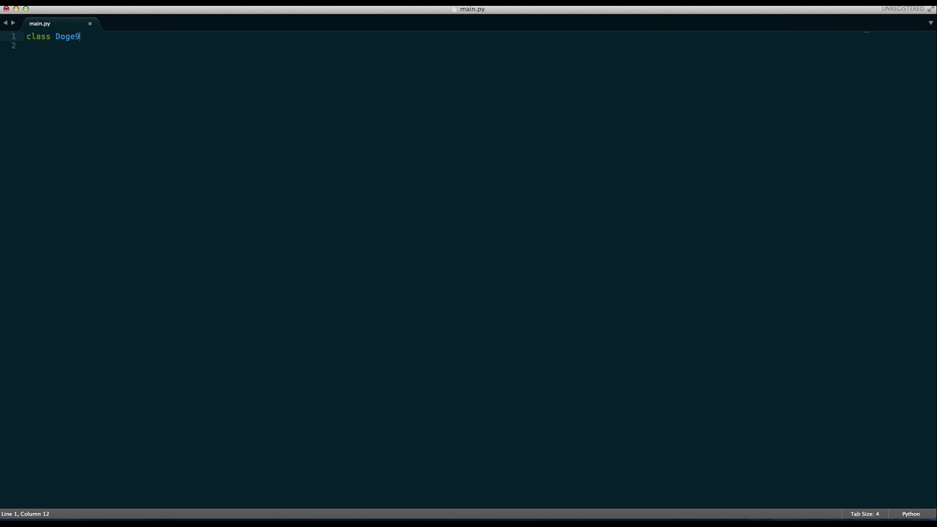
type("(object")
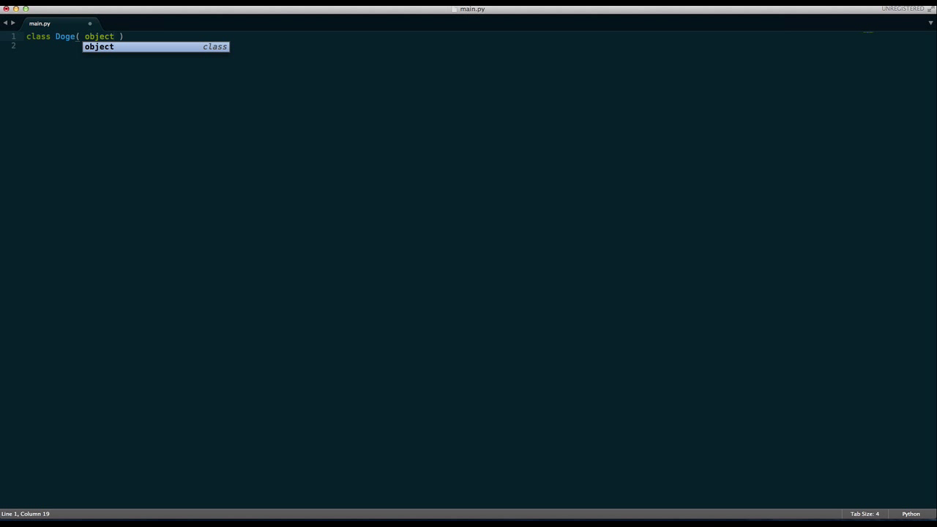
key("enter")
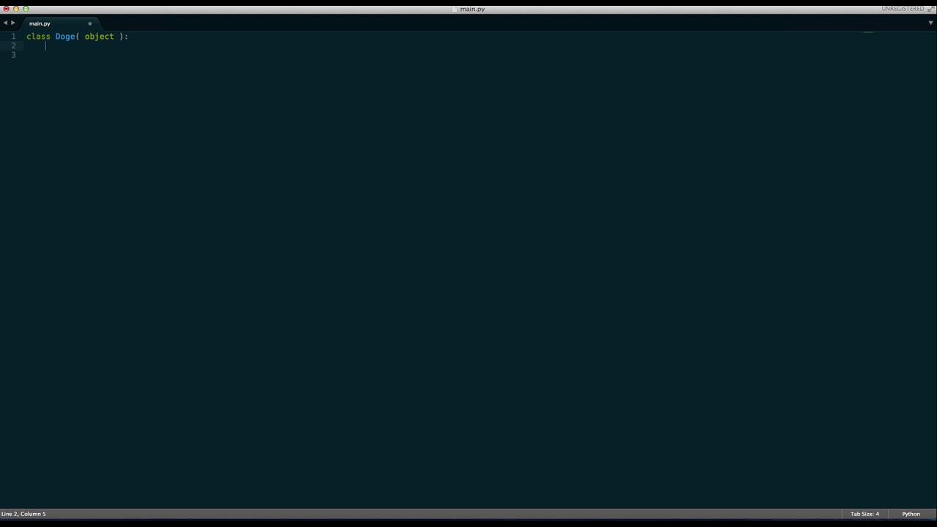
type("def")
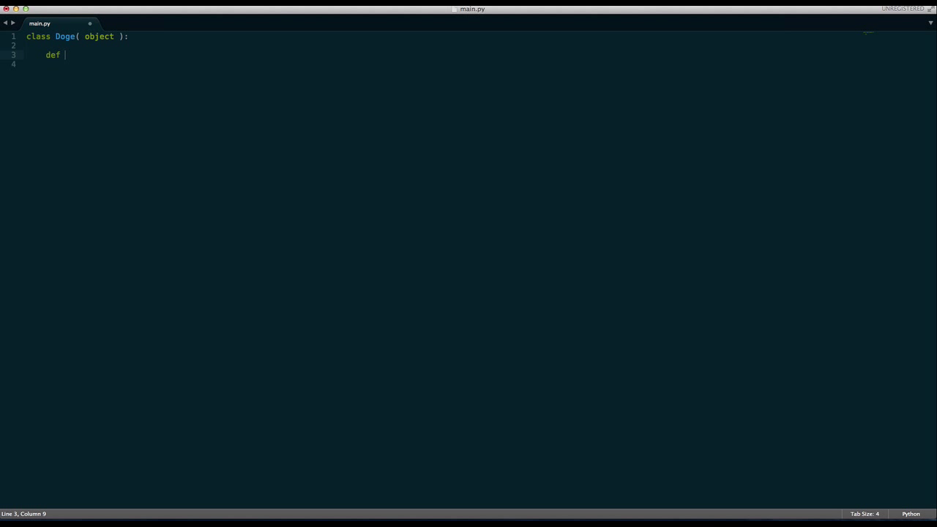
type("say")
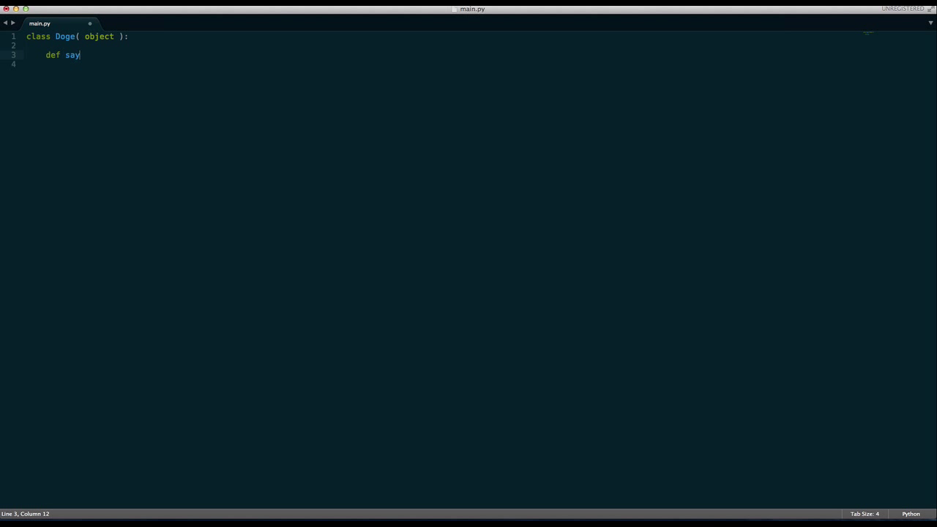
type("_hel")
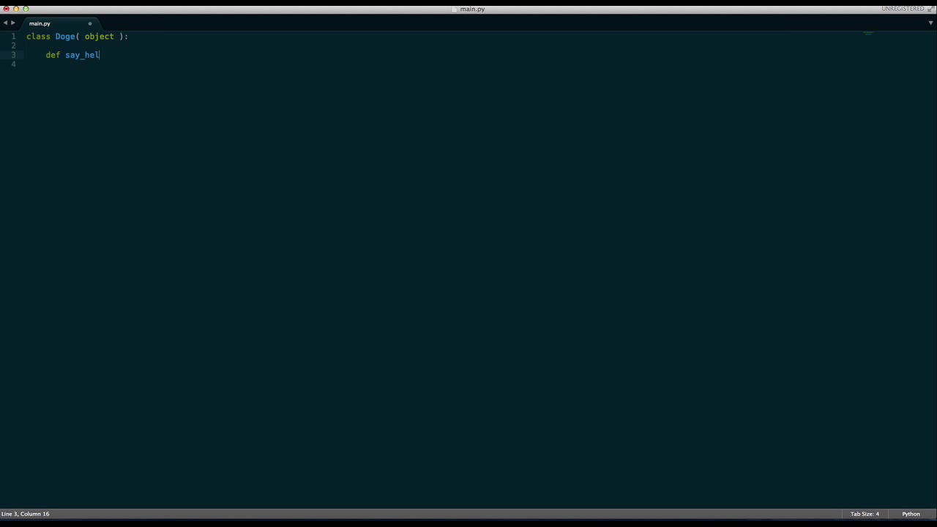
type("stuff()")
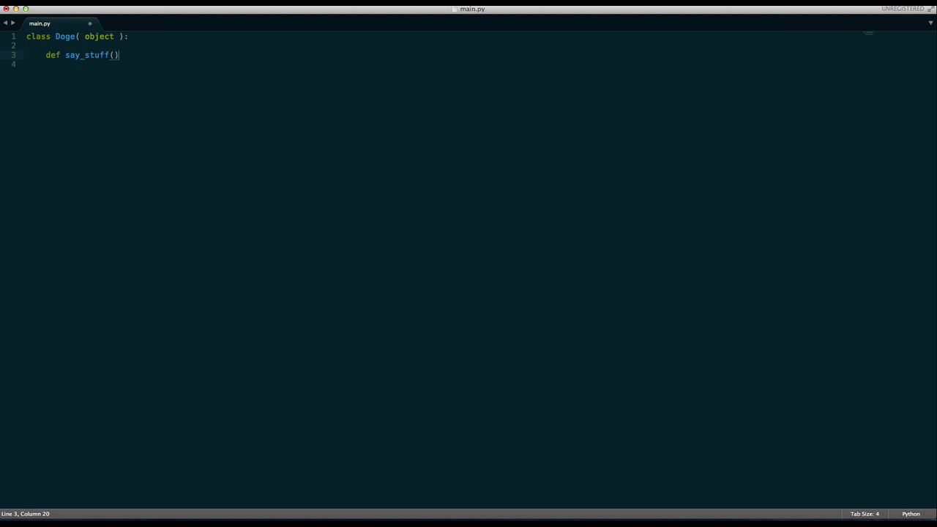
type(":")
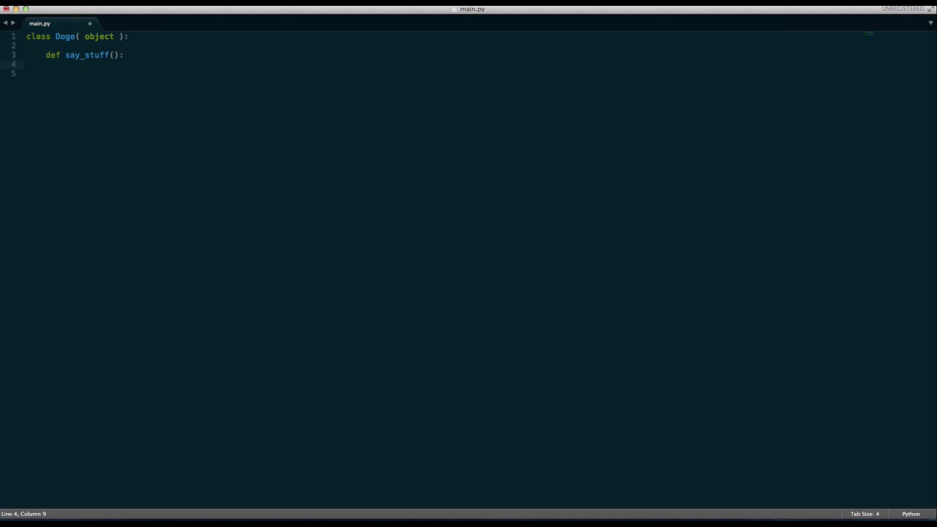
Make say_stuff print 'Such class', 'Many', 'Much awesome', 'Wow.', then start a doge instance
type("prin")
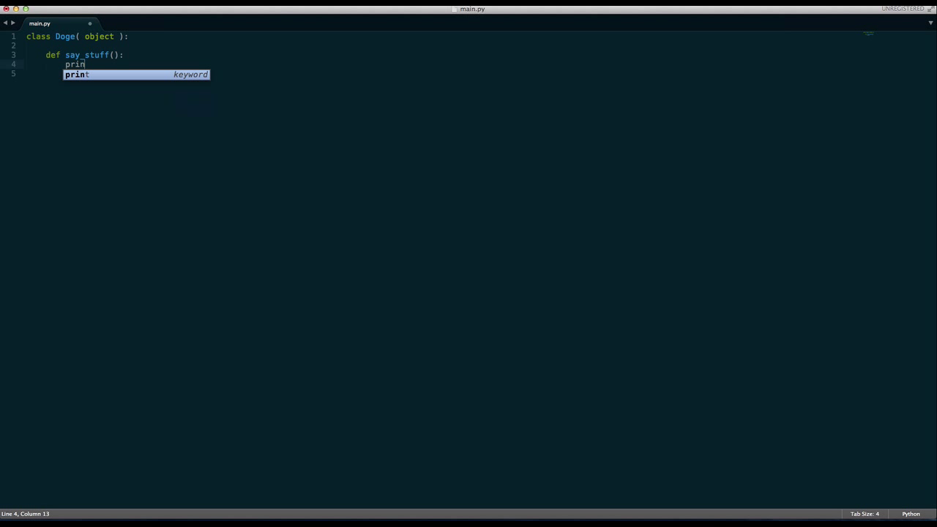
type("t 'Such class")
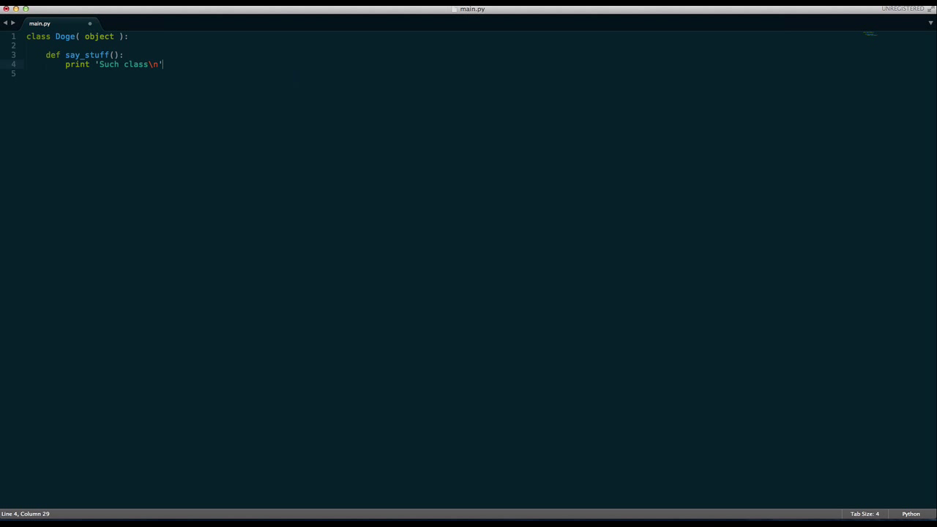
type("Many Learn")
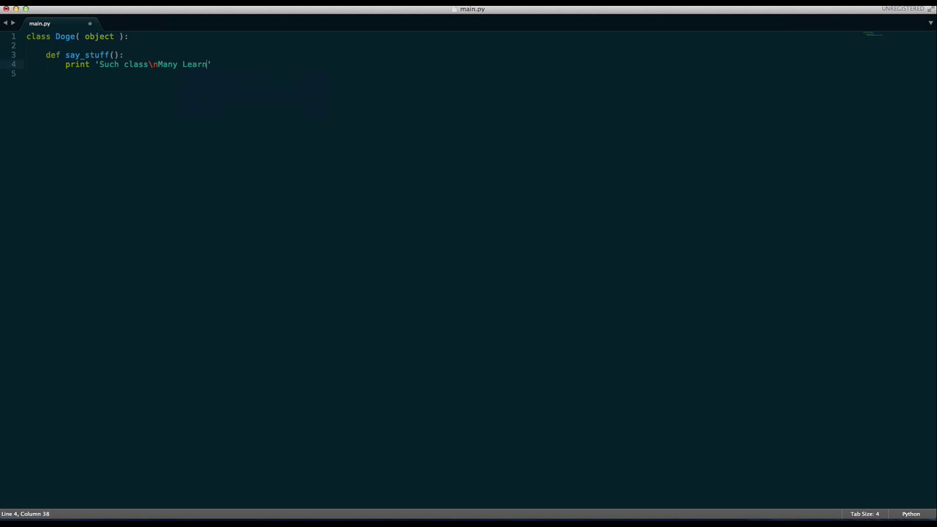
type("\\Muc")
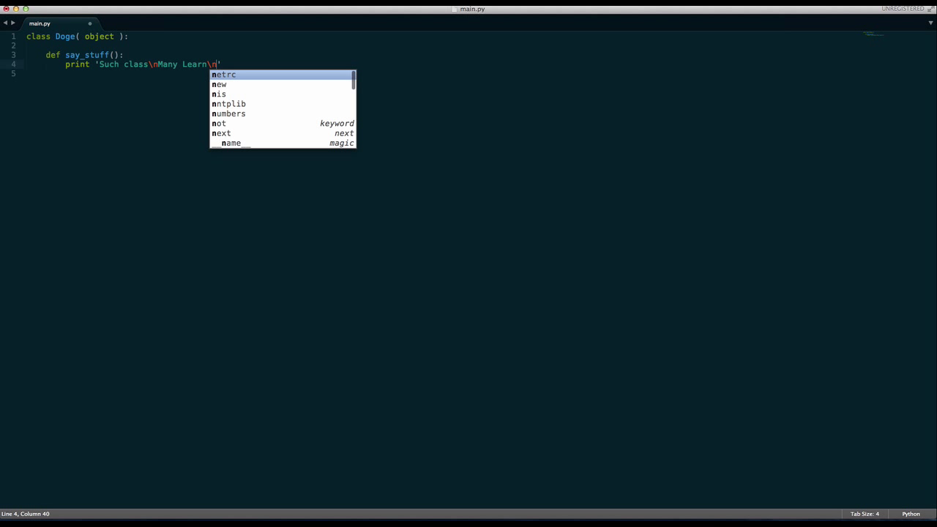
type("Much a")
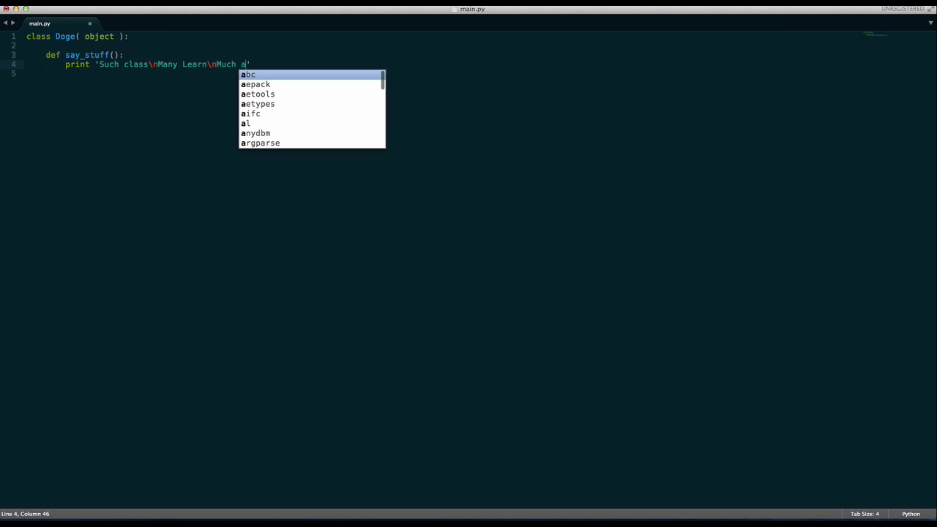
type("wesome")
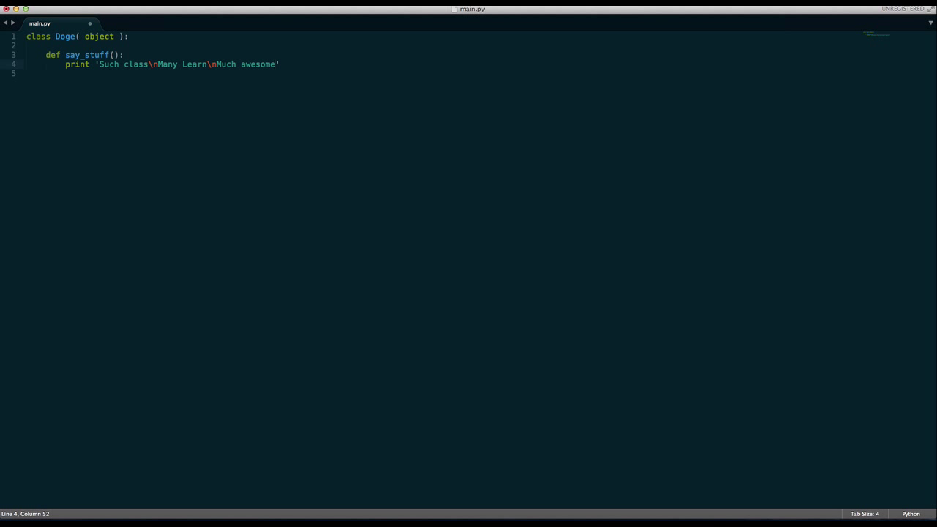
type("\\nWow.")
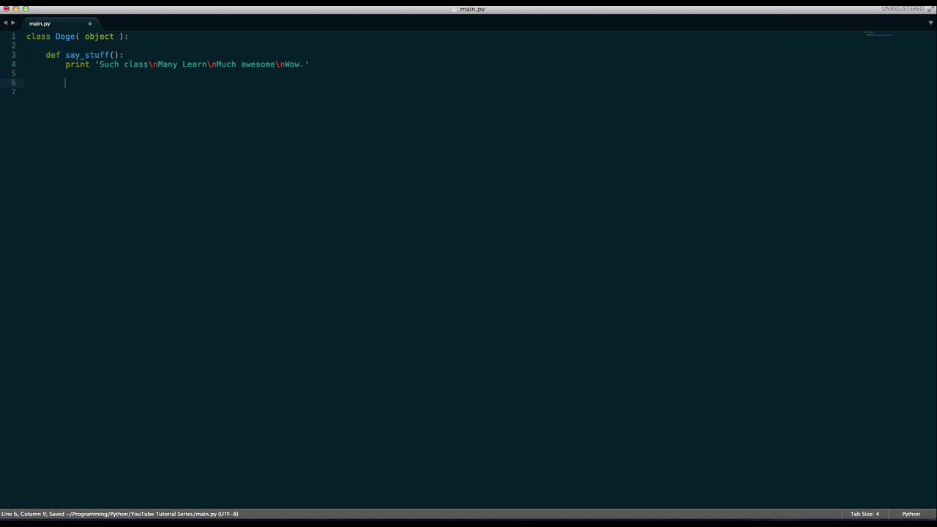
type("doge = Doge(")
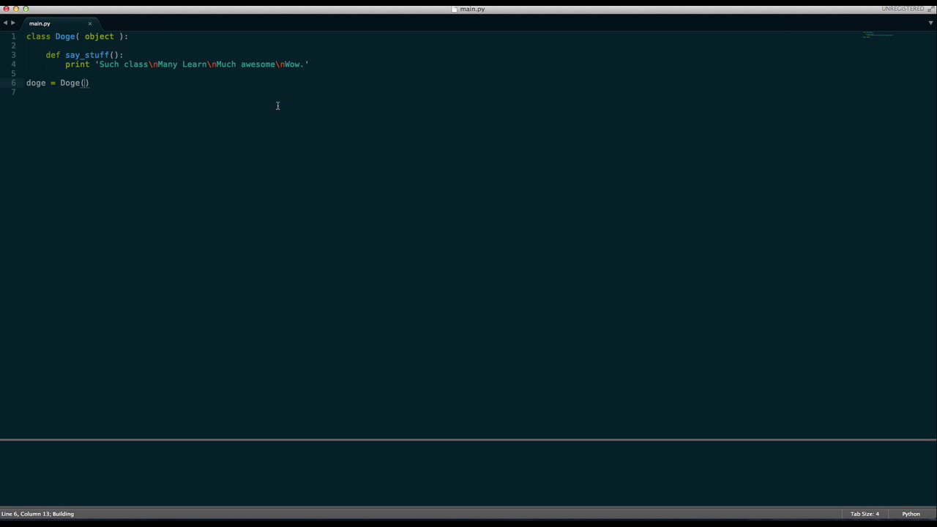
Switch the build system to Python, call doge.say_stuff(), and add self to the method
left_click(761, 494)
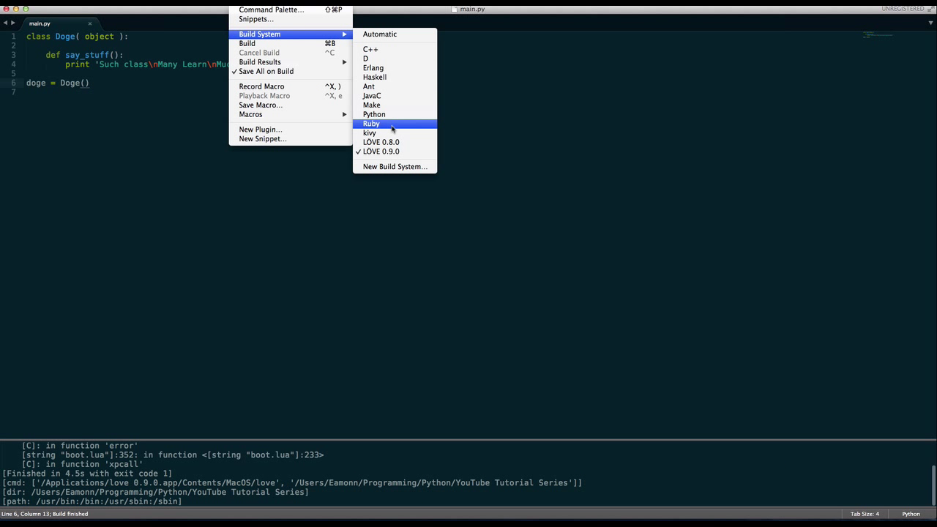
left_click(371, 123)
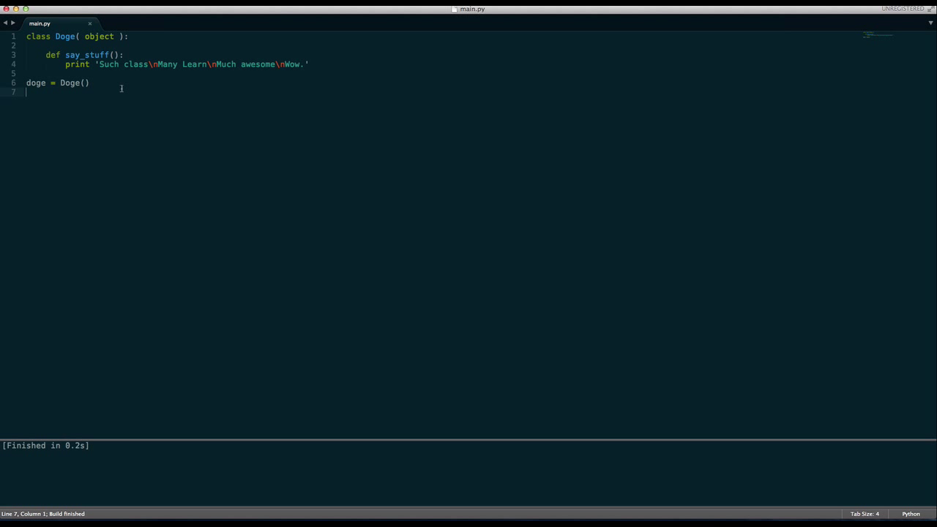
type("d")
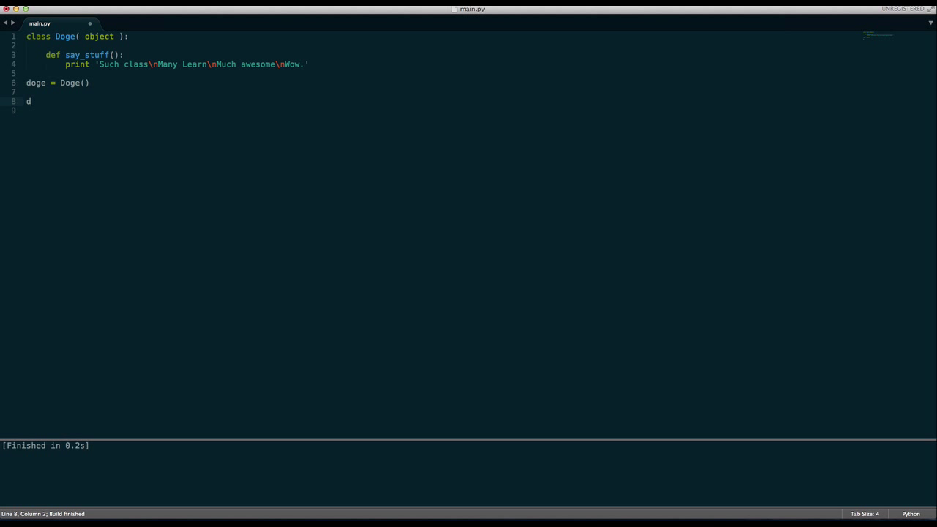
type("oge.say_sti")
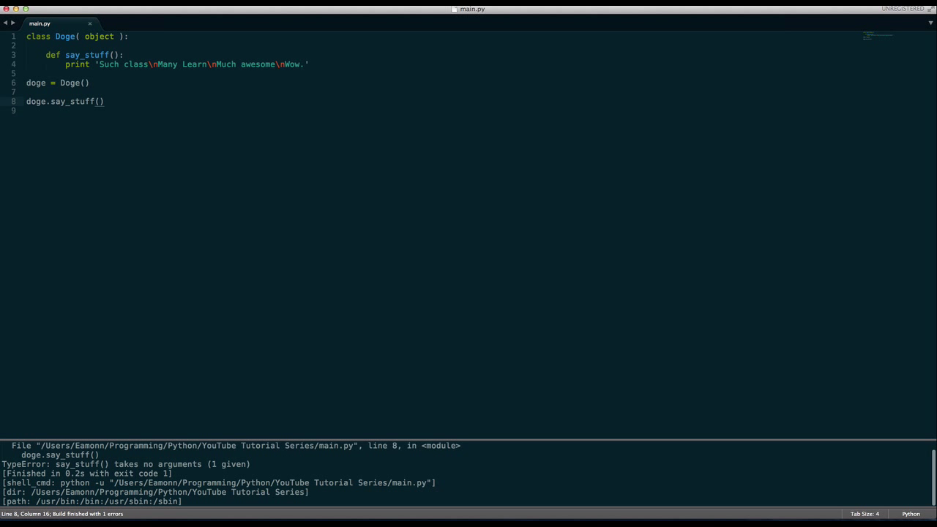
mouse_move(306, 474)
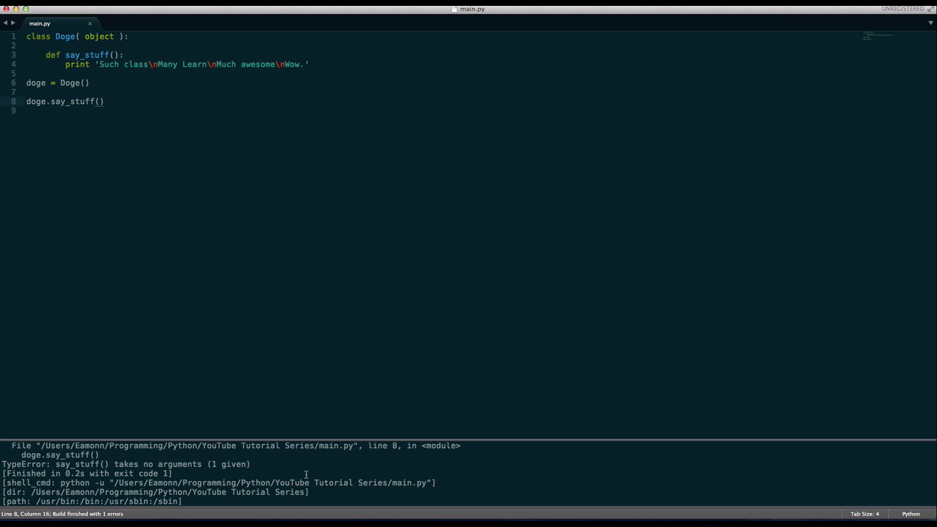
type("self")
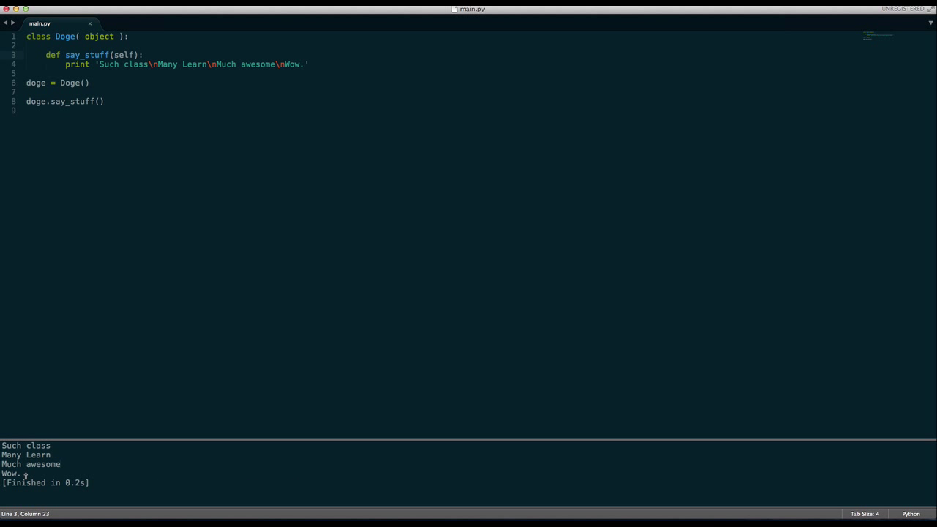
mouse_move(101, 459)
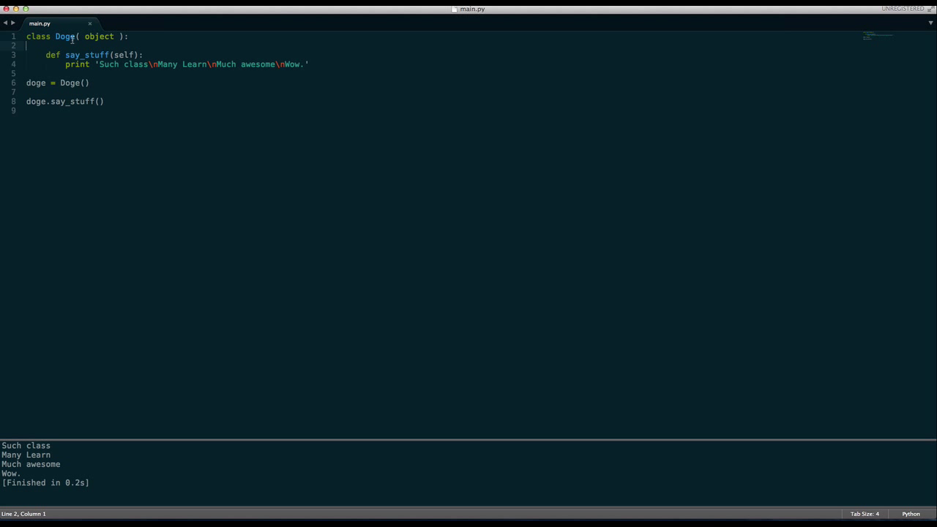
double_click(70, 82)
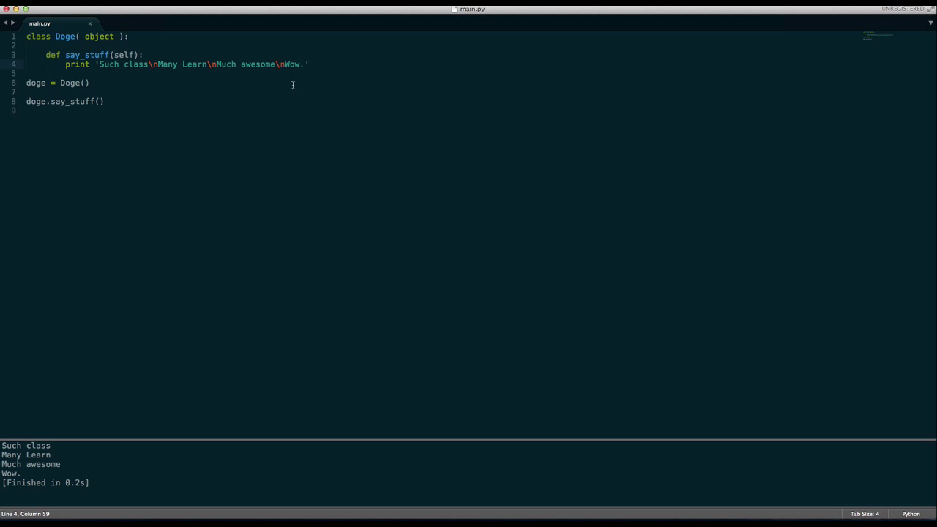
left_click(107, 101)
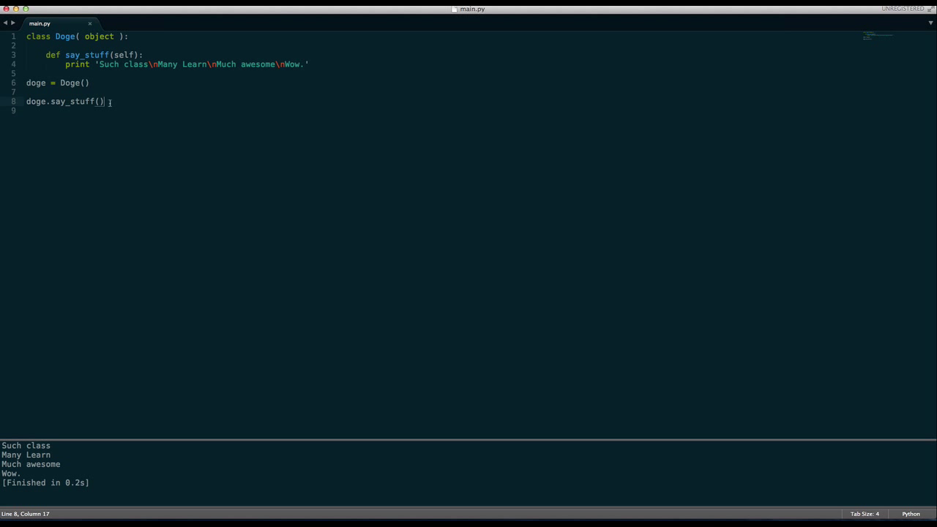
left_click(128, 36)
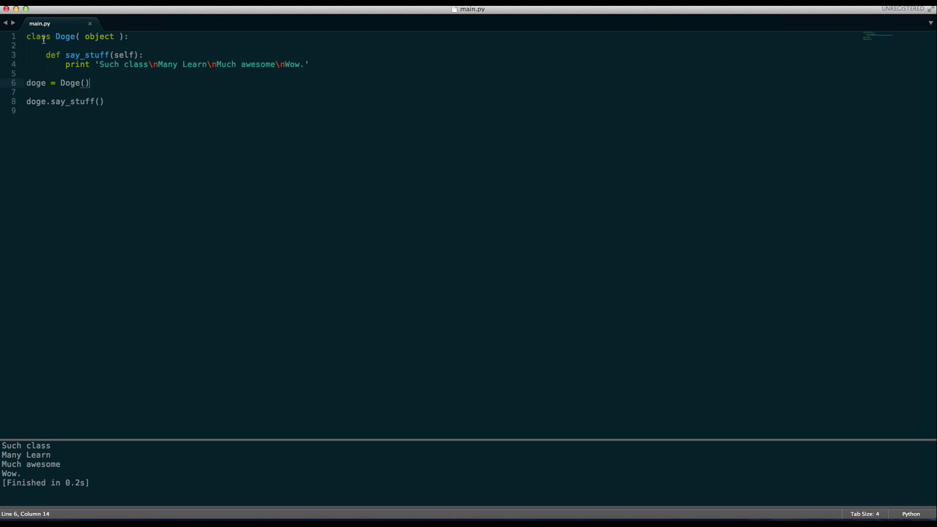
double_click(135, 65)
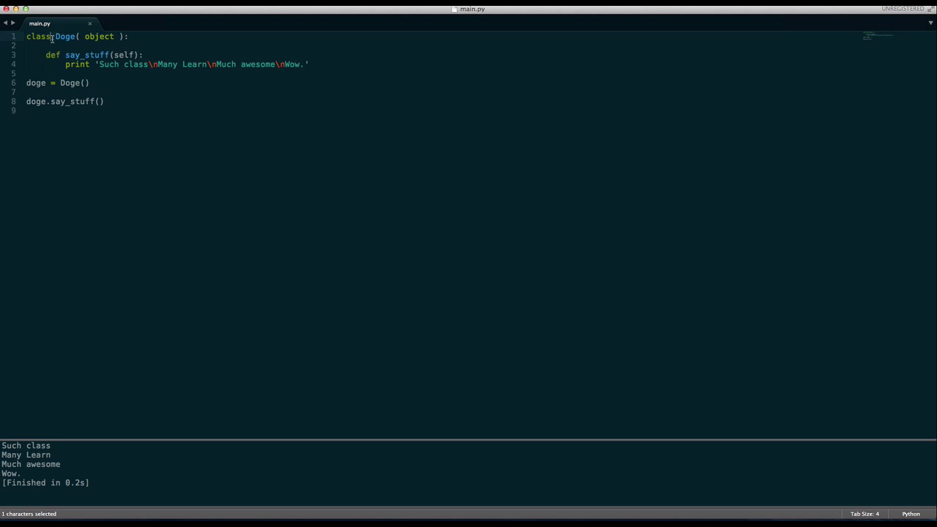
left_click(66, 37)
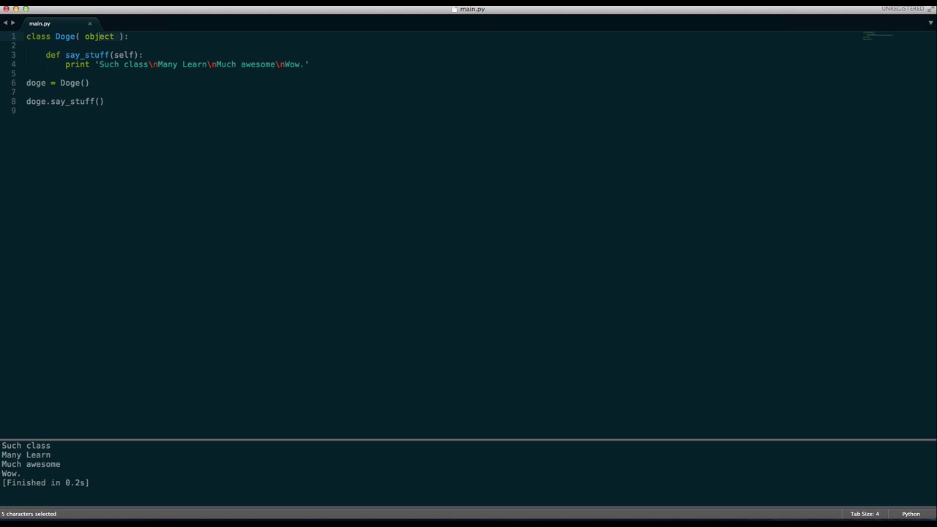
left_click(115, 37)
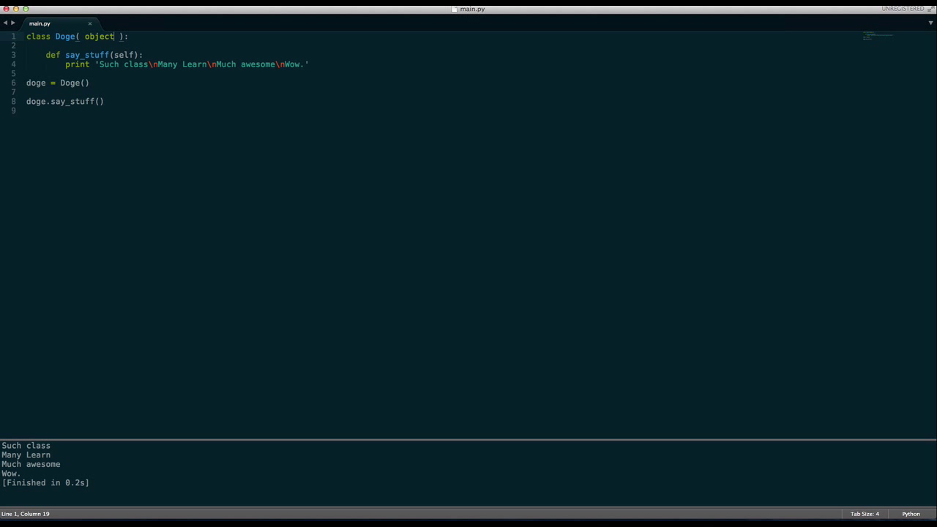
double_click(99, 36)
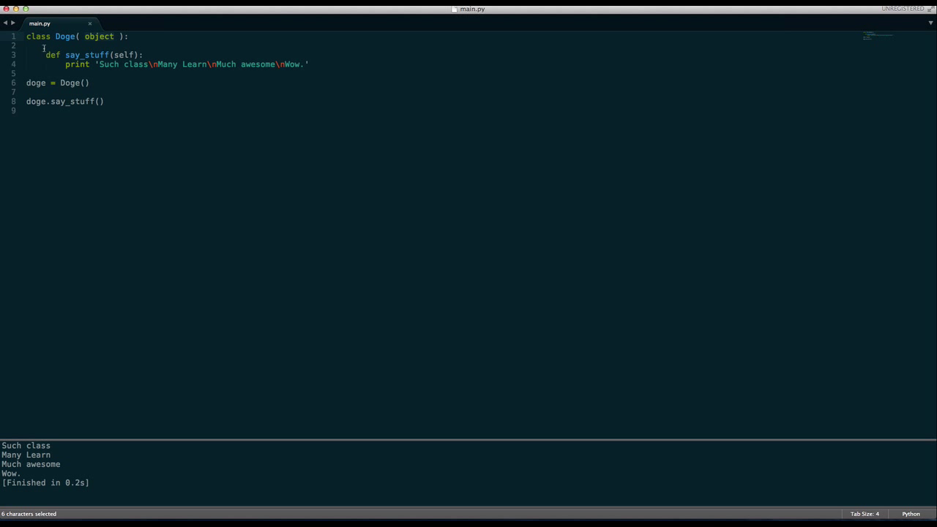
left_click(27, 45)
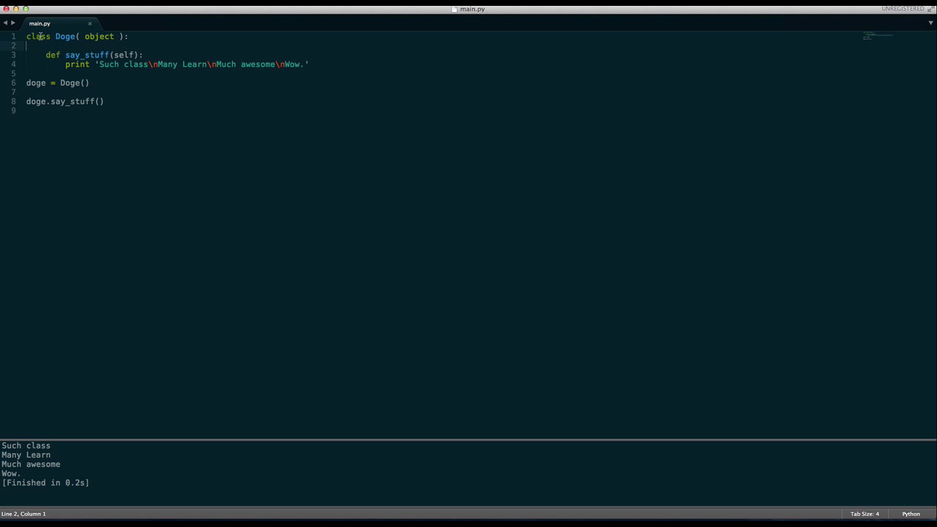
double_click(97, 36)
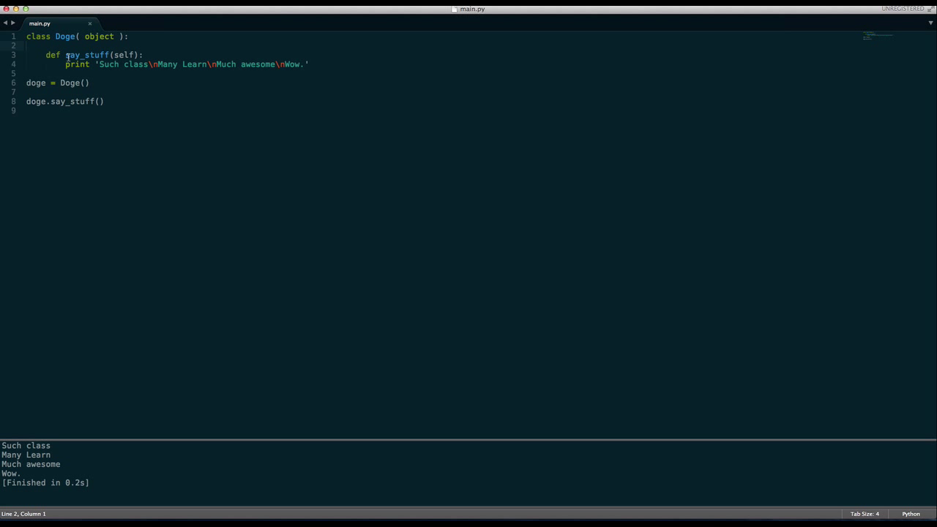
mouse_move(656, 53)
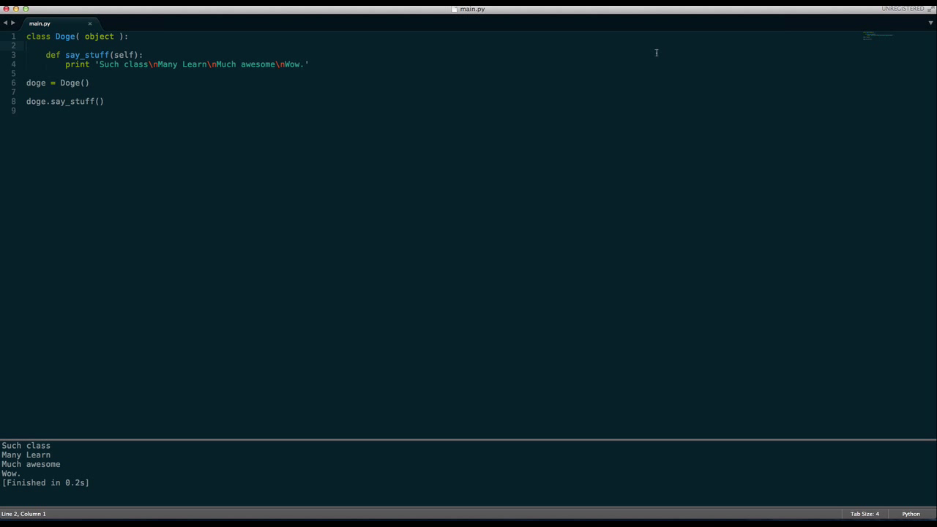
mouse_move(886, 40)
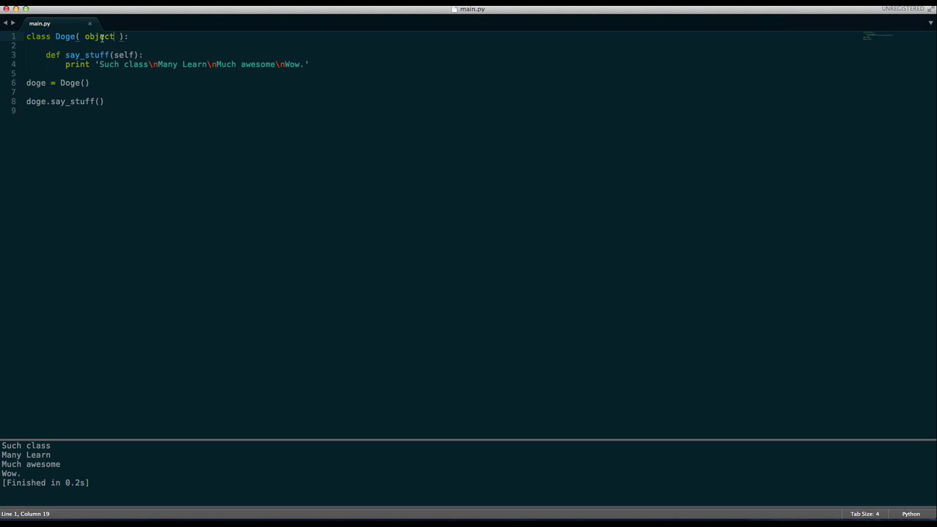
double_click(98, 37)
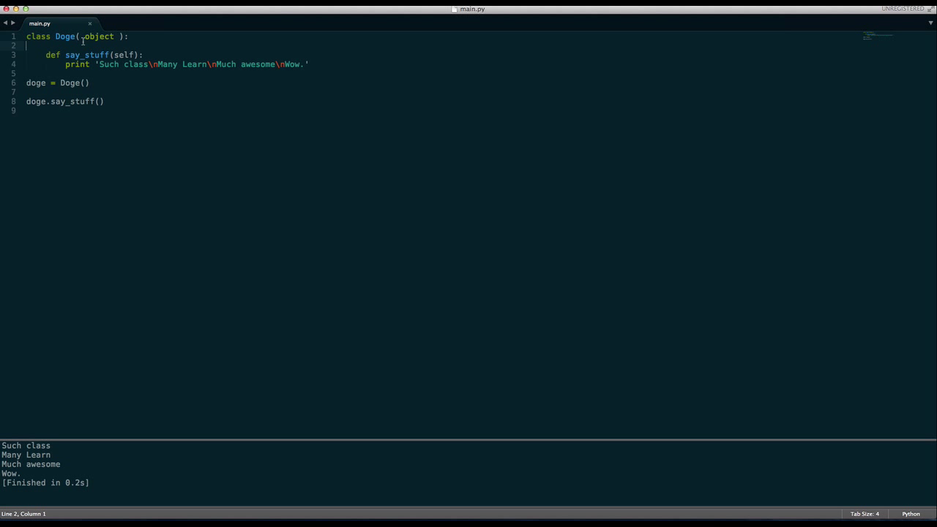
double_click(99, 35)
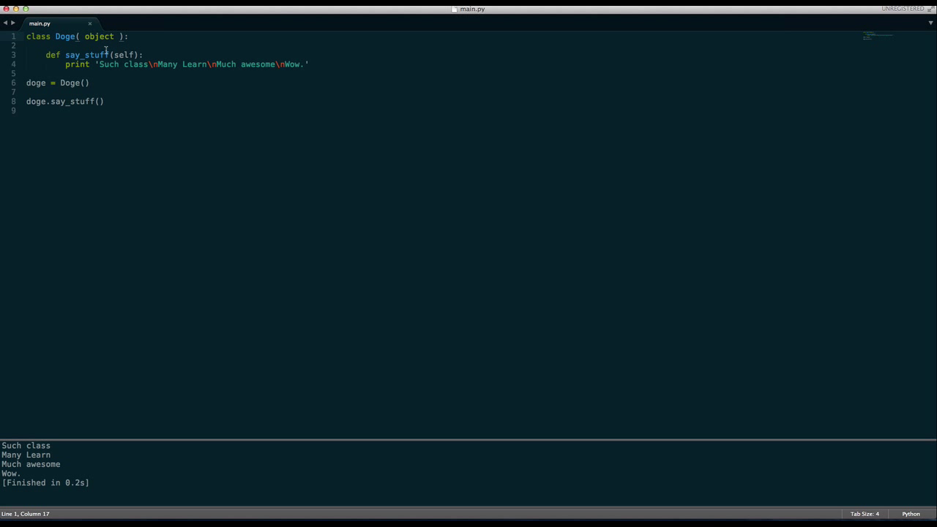
left_click(66, 46)
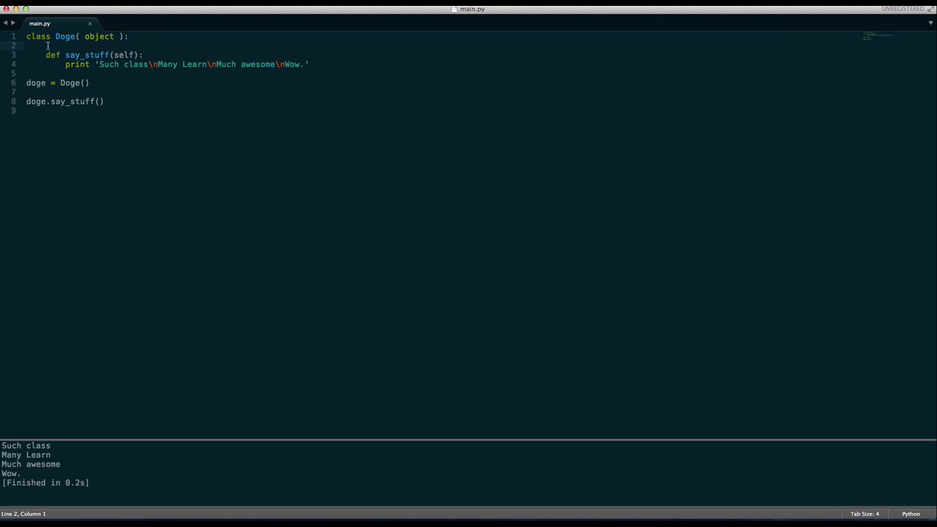
left_click(34, 55)
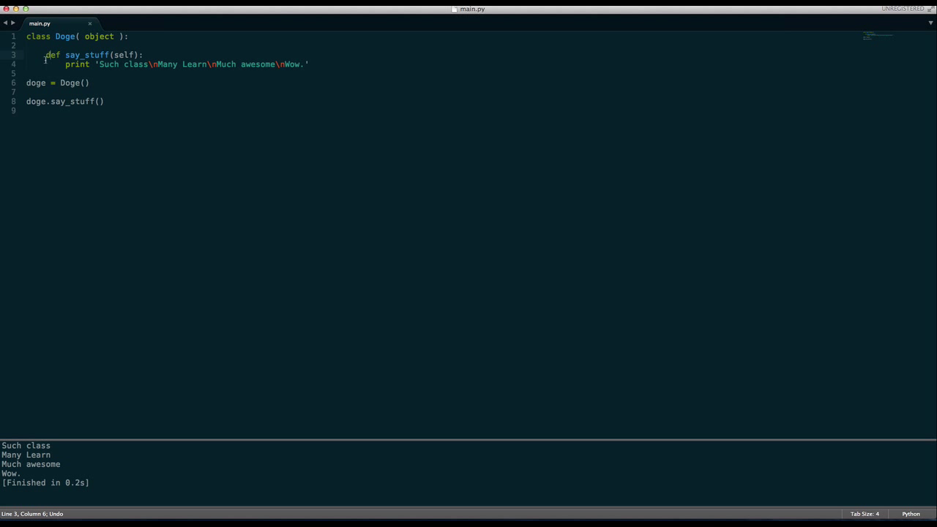
left_click_drag(45, 55, 147, 55)
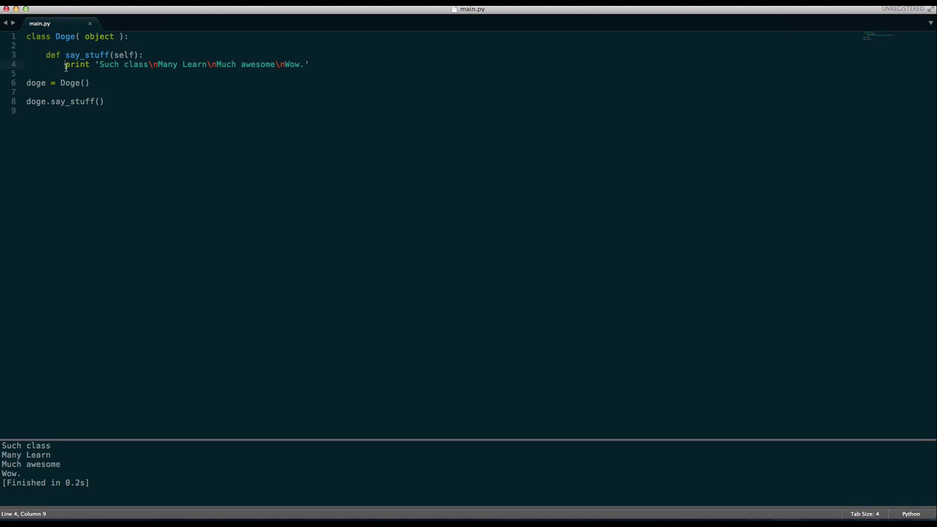
left_click_drag(64, 63, 47, 64)
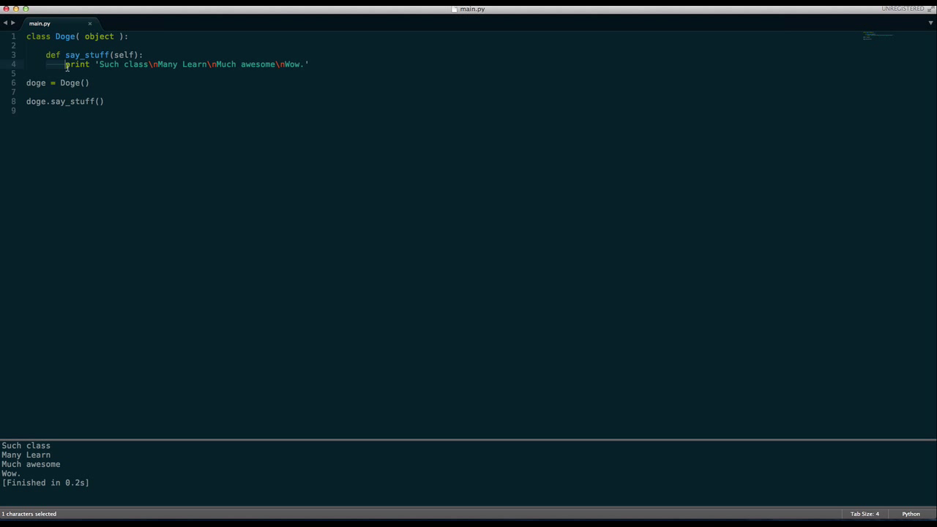
left_click(66, 64)
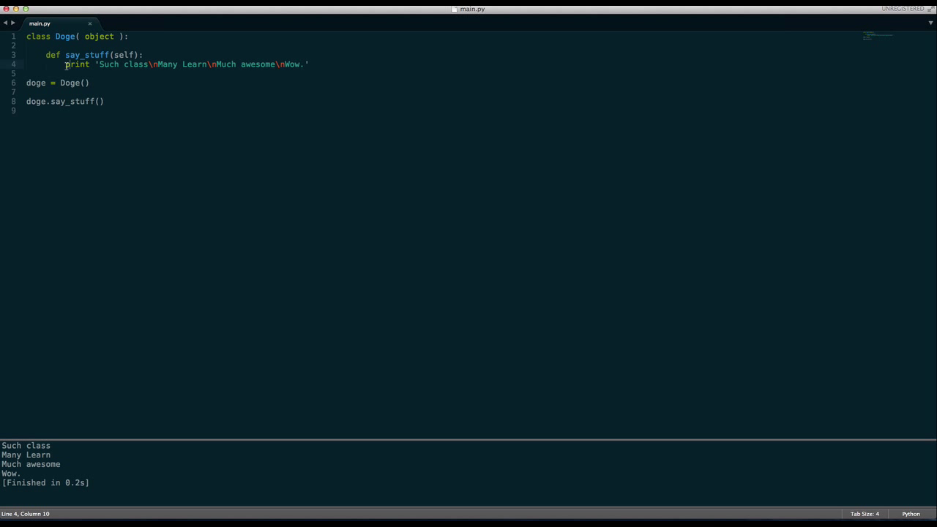
left_click_drag(65, 63, 308, 64)
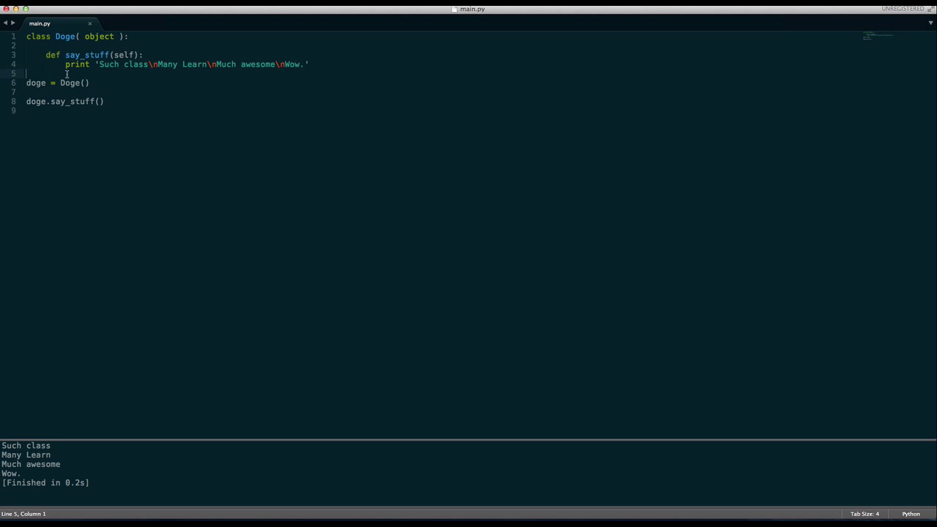
mouse_move(150, 68)
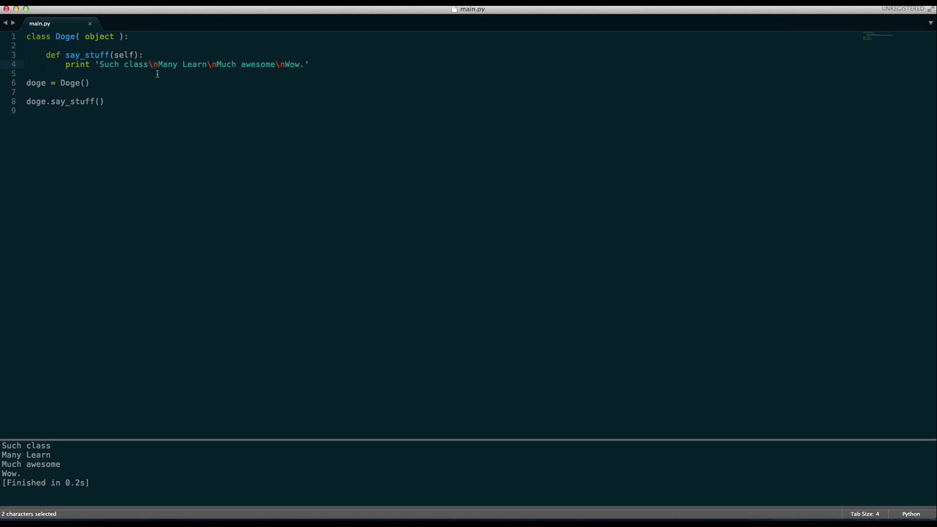
left_click(154, 72)
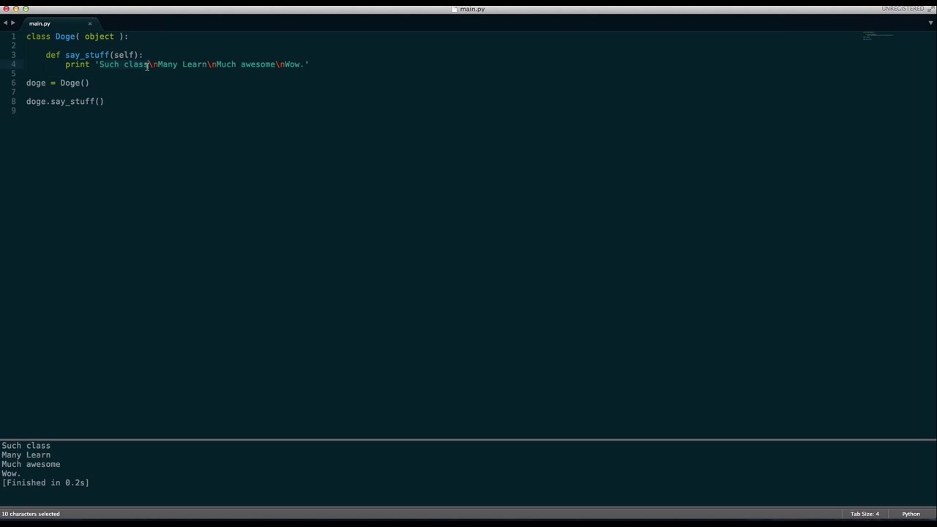
left_click(152, 63)
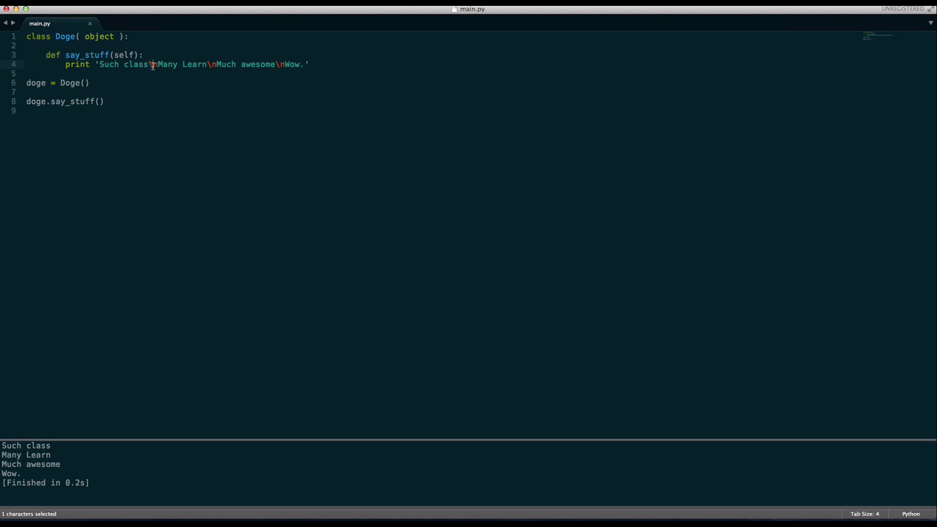
left_click(155, 65)
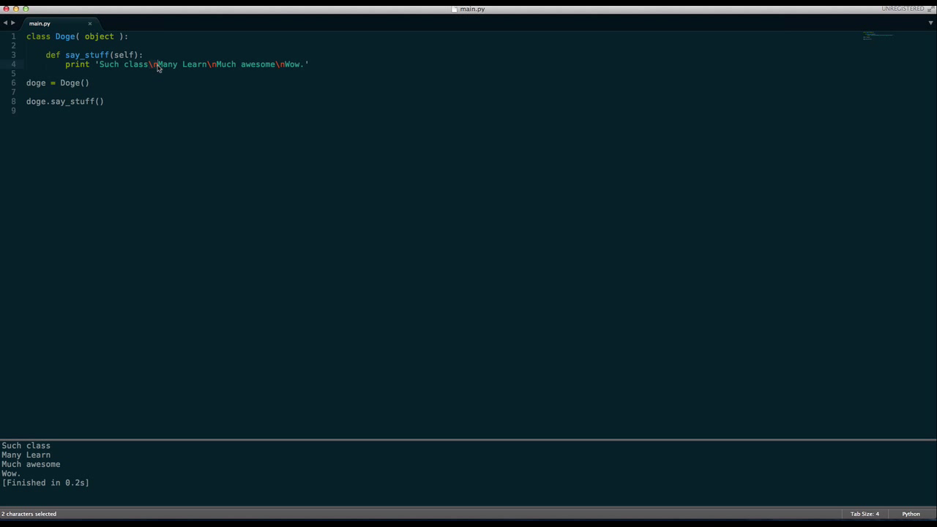
left_click(156, 63)
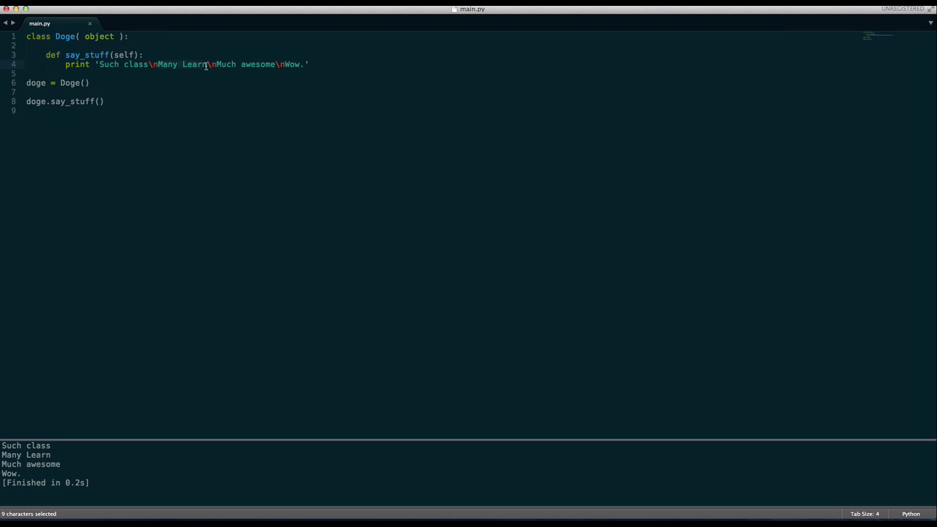
left_click(215, 63)
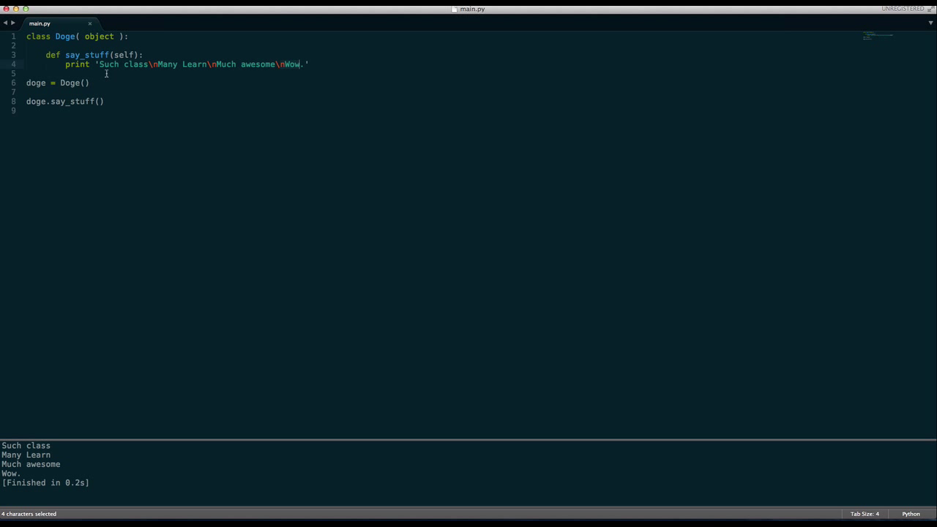
left_click(28, 74)
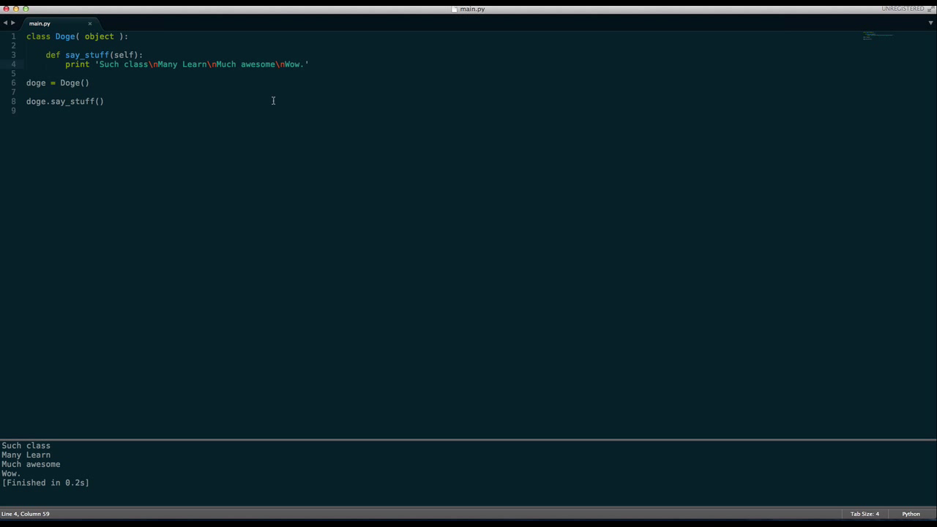
mouse_move(154, 83)
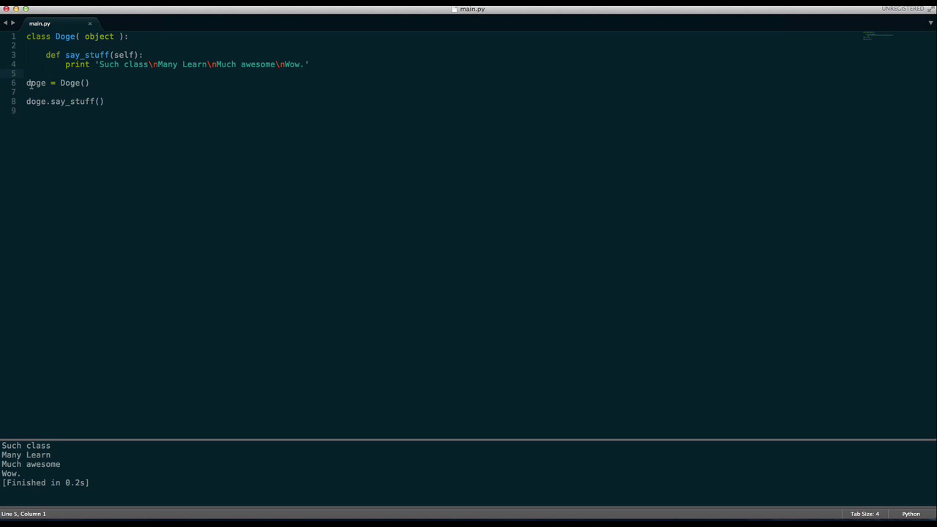
key("cmd+a")
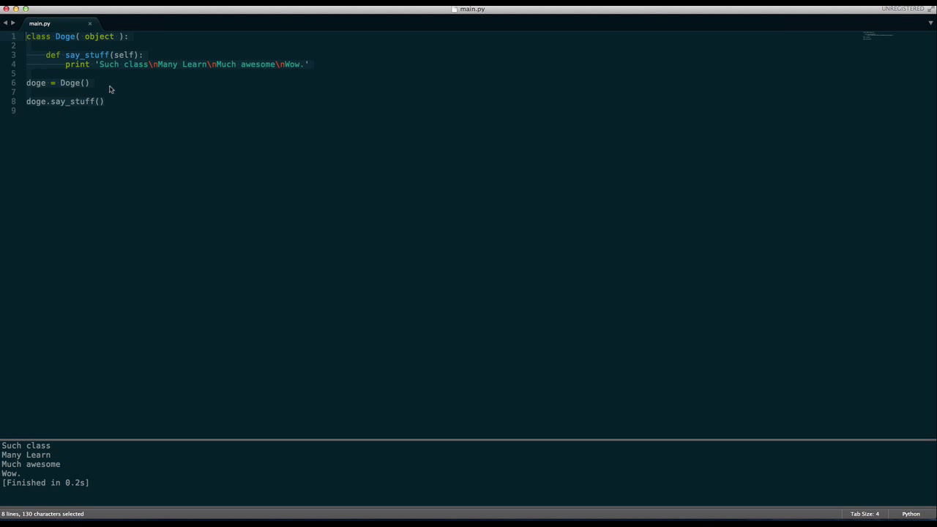
left_click(106, 101)
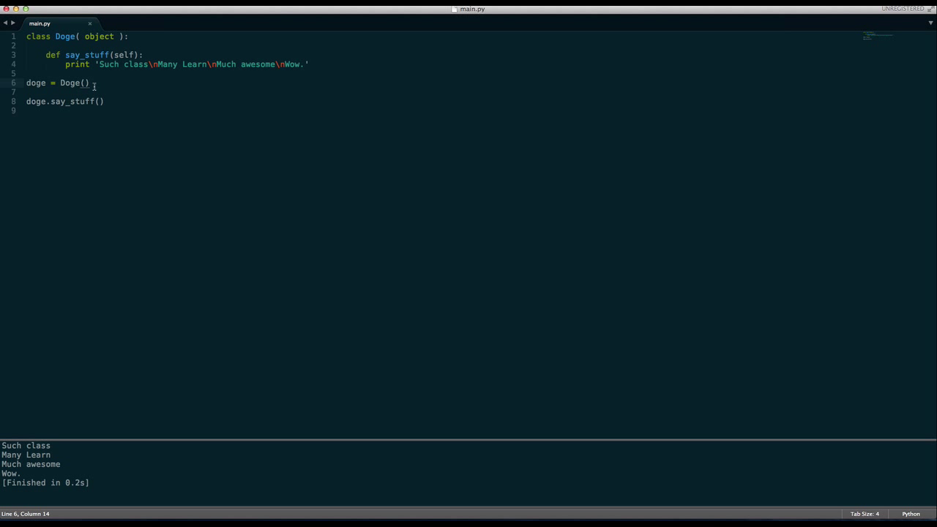
double_click(71, 82)
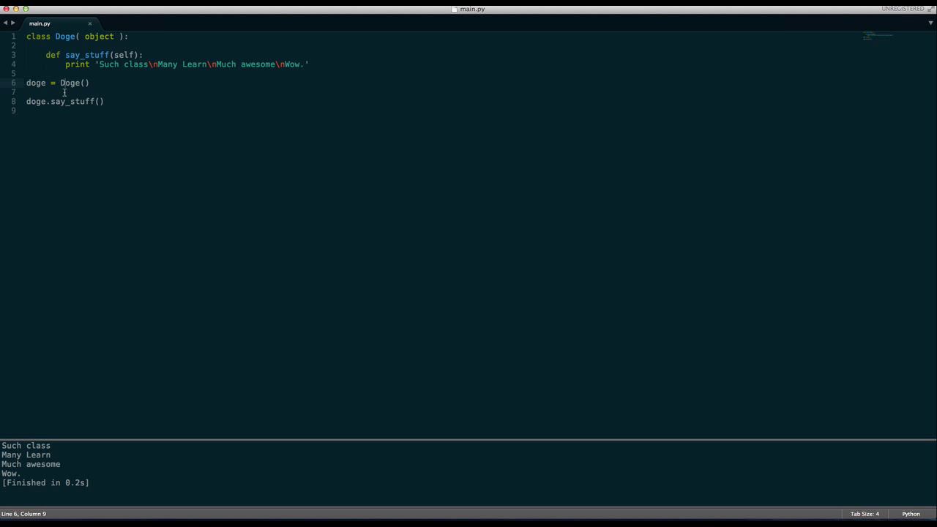
double_click(71, 83)
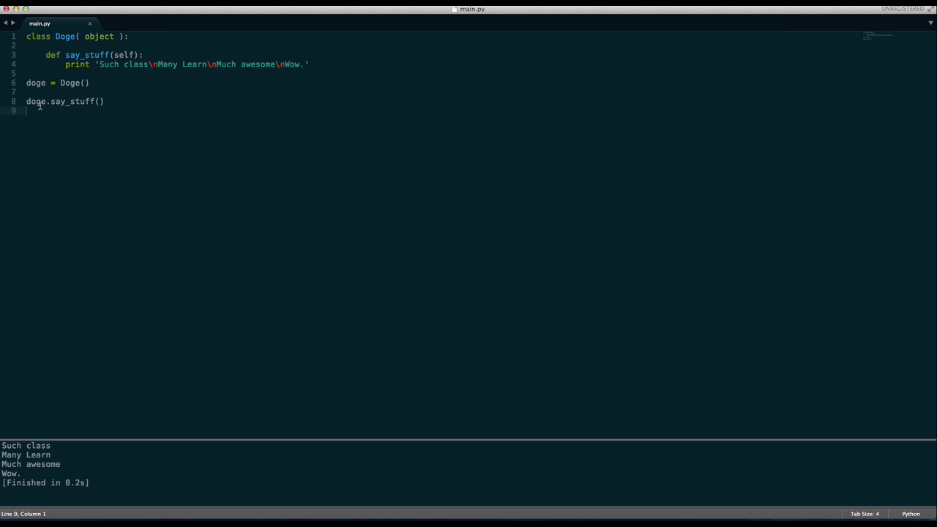
double_click(35, 83)
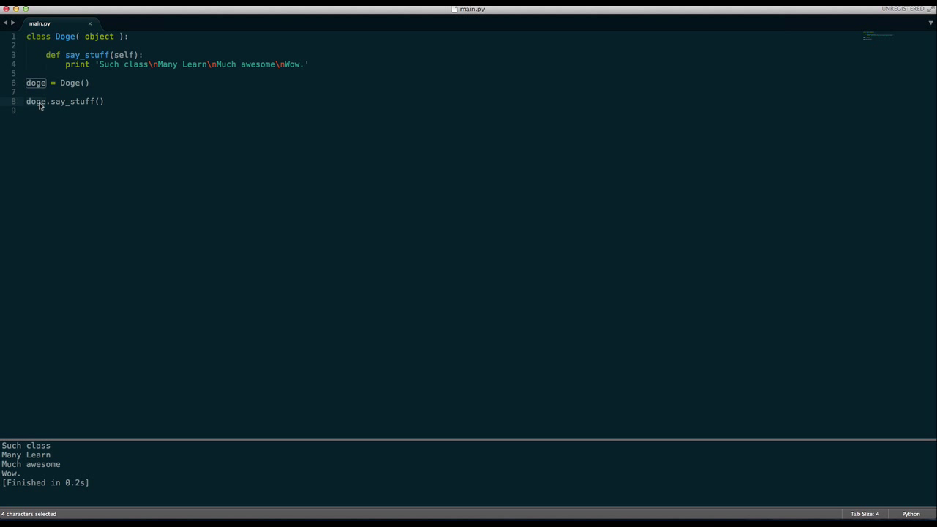
double_click(71, 101)
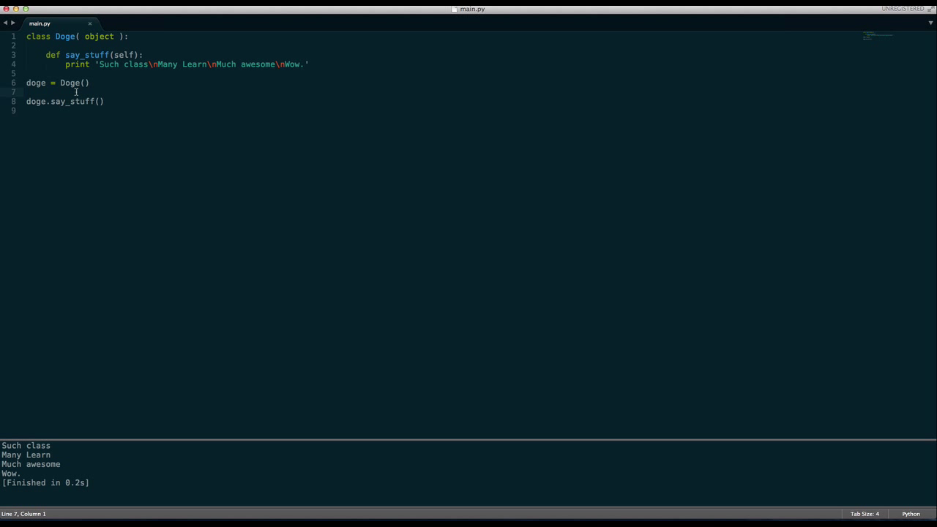
double_click(35, 82)
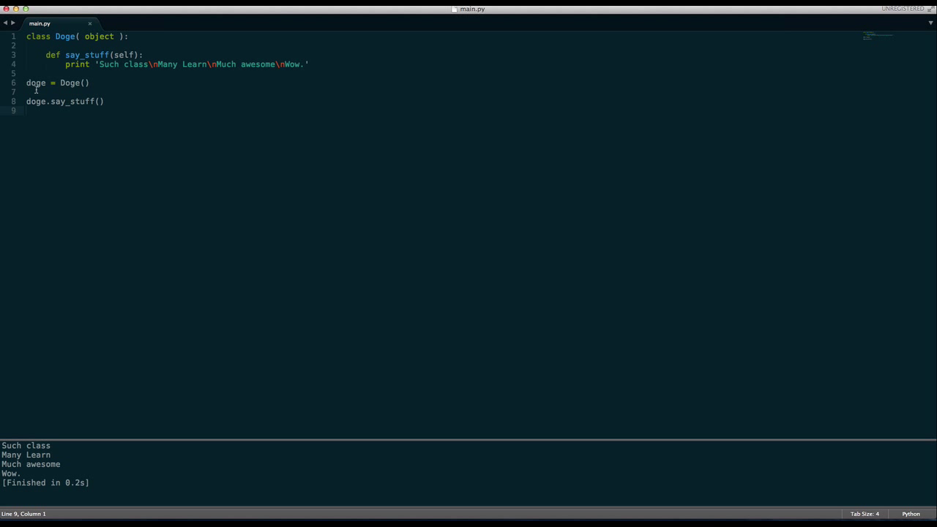
left_click(105, 101)
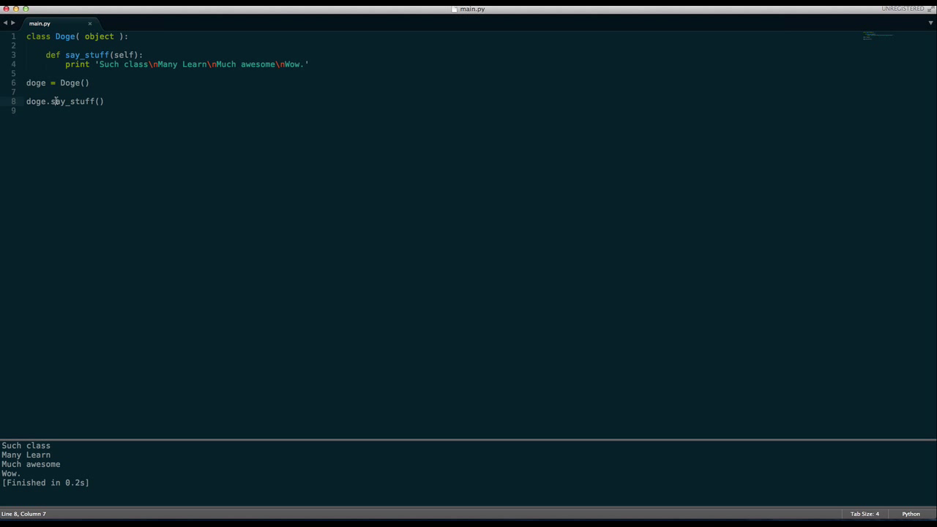
double_click(73, 101)
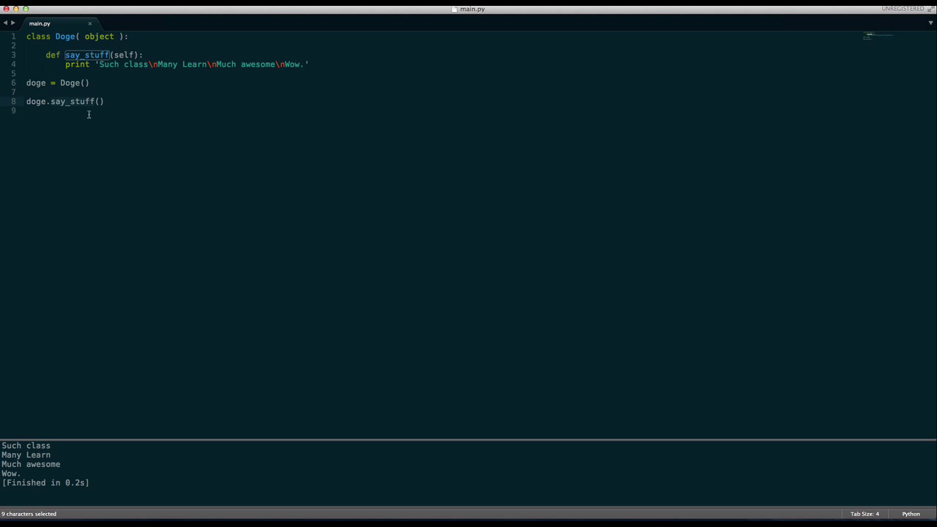
left_click(97, 101)
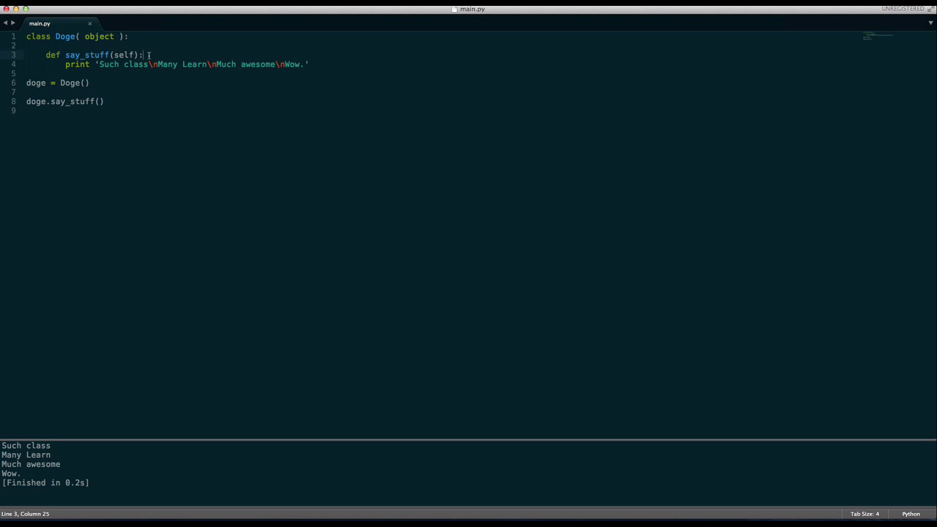
Add make_and_print_name(self) that sets and prints self.x, then call it on doge
key("enter")
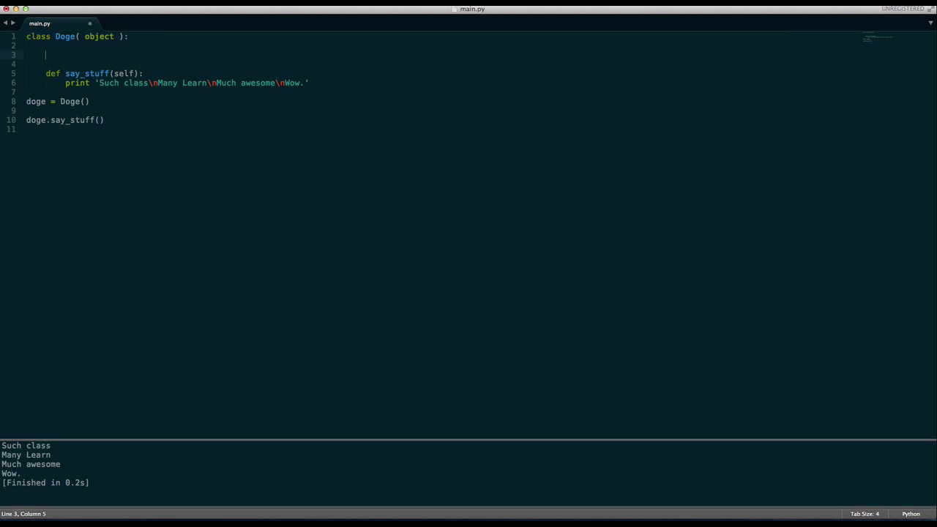
type("def make")
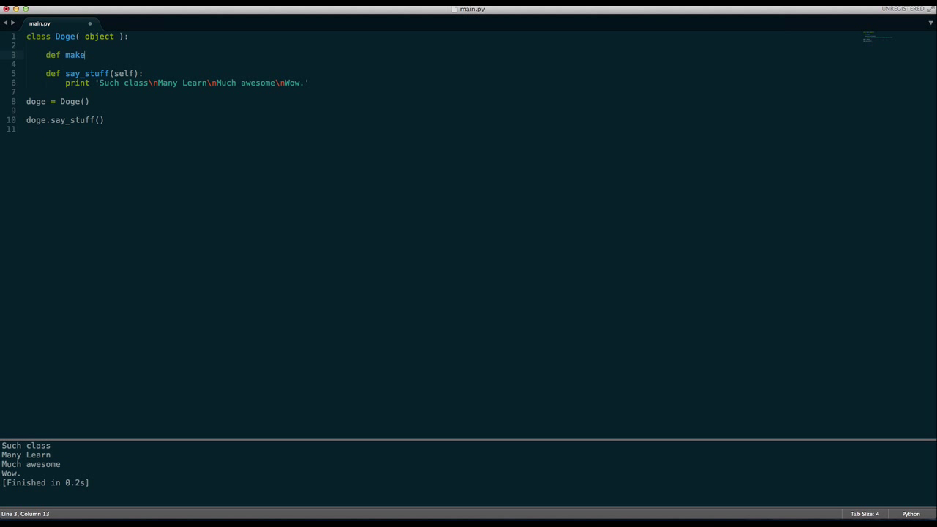
type("_and_print")
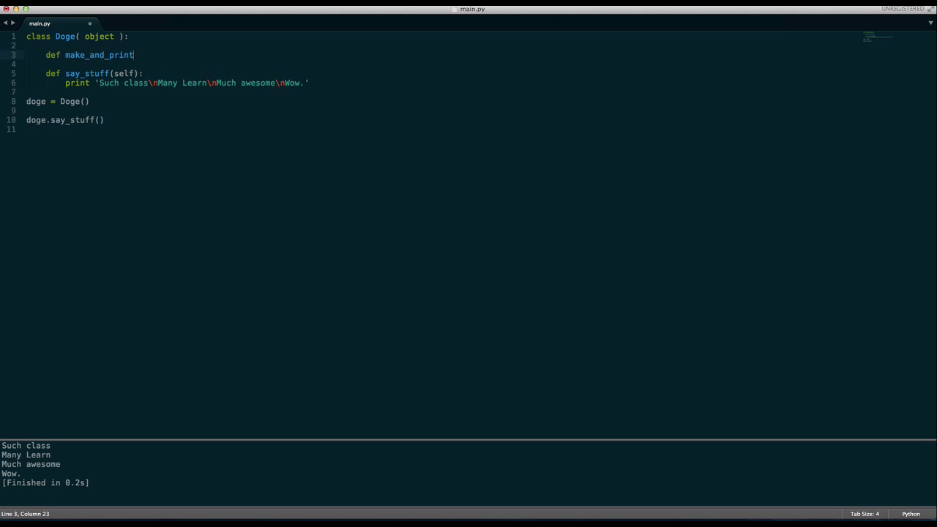
type("_name(s")
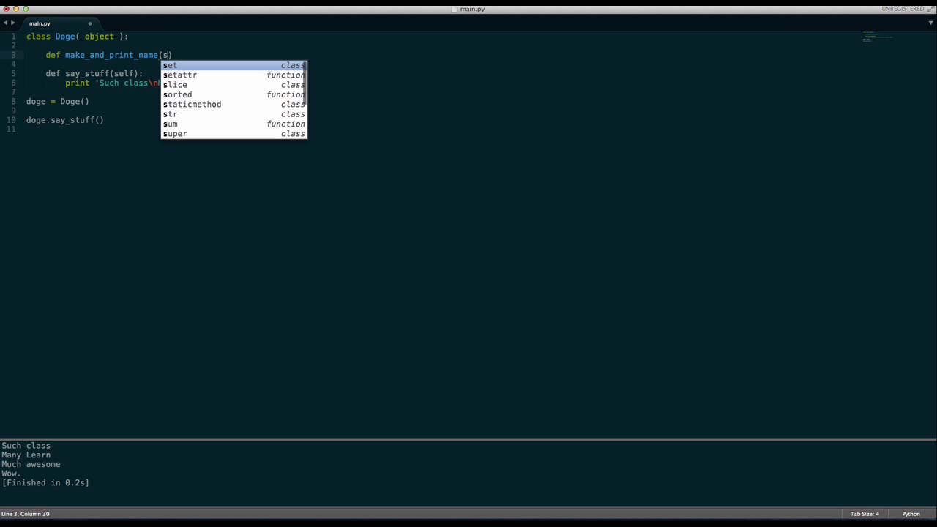
type("elf):")
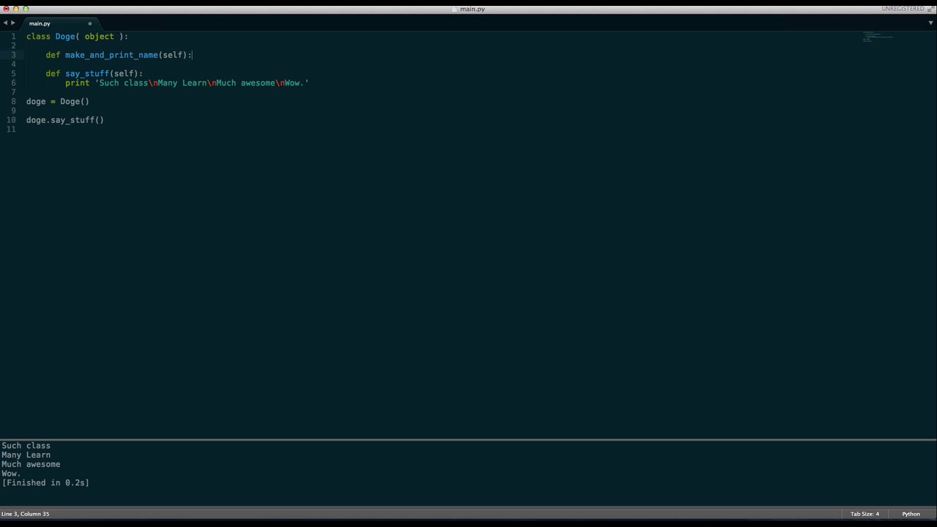
type("pr")
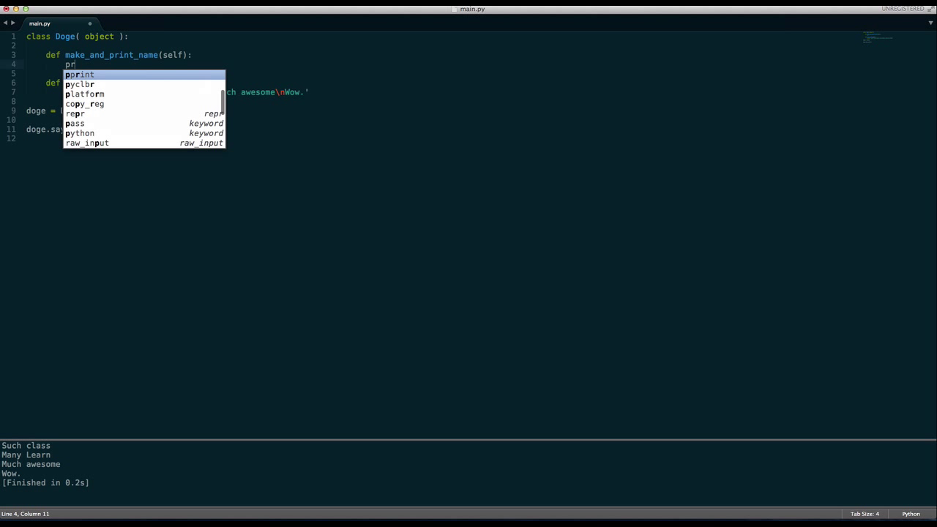
type("self.x = 10")
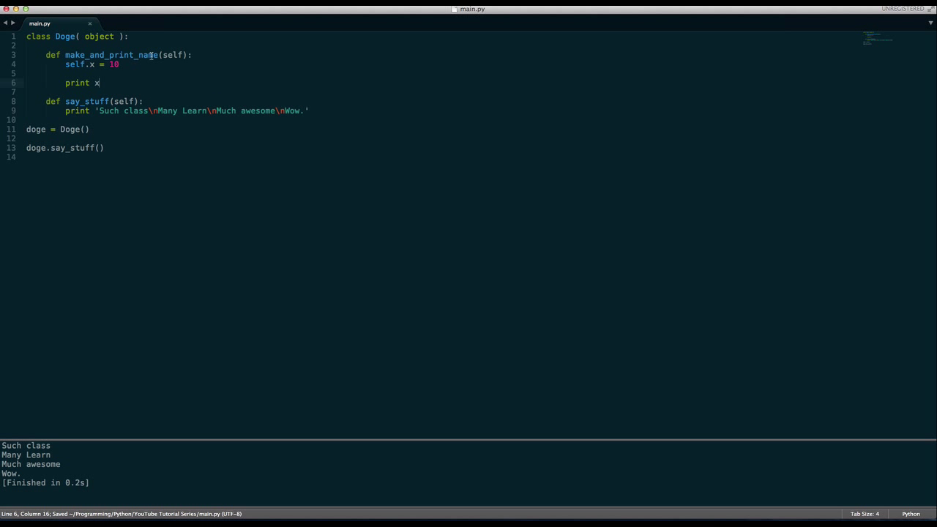
type("doge.")
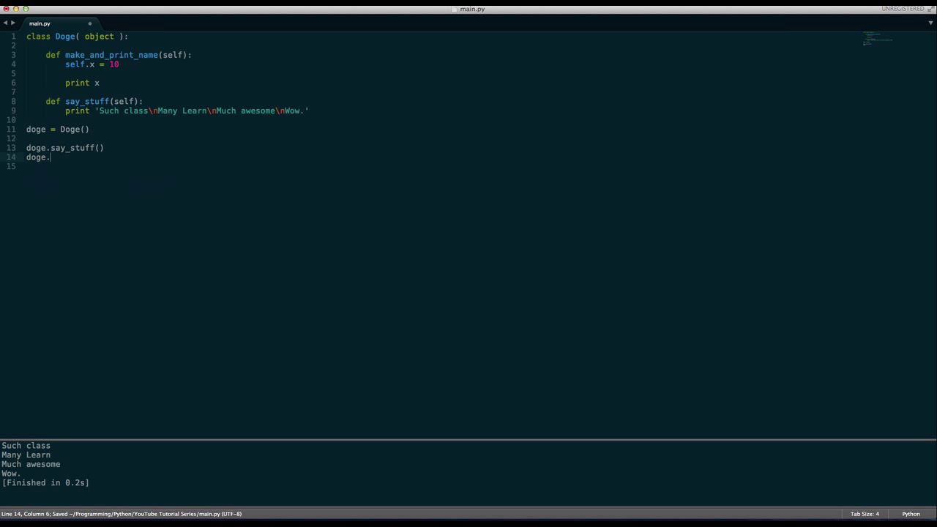
type("make_and_print_name(")
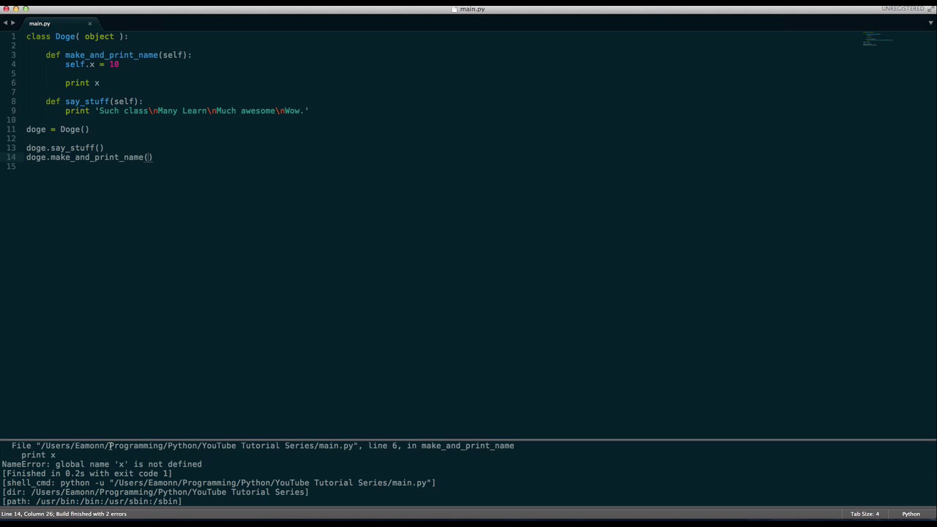
mouse_move(82, 64)
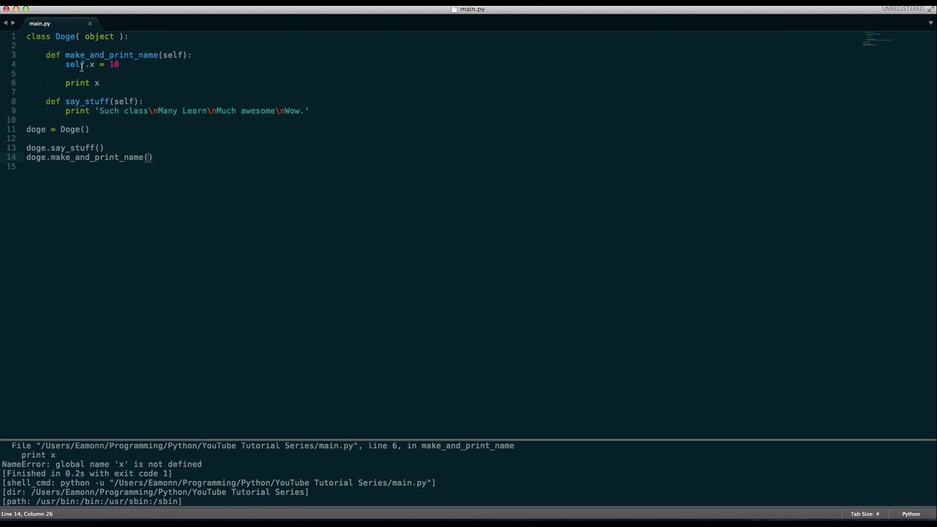
type("self.")
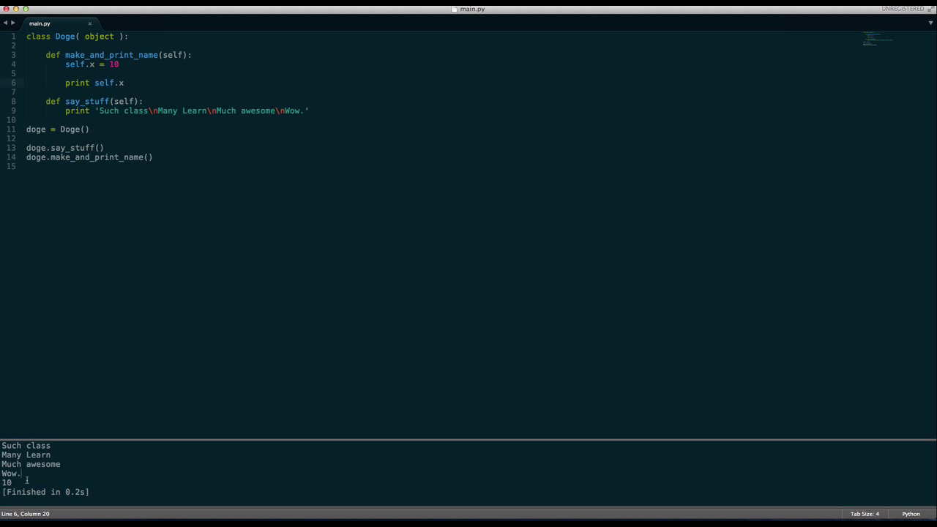
double_click(87, 101)
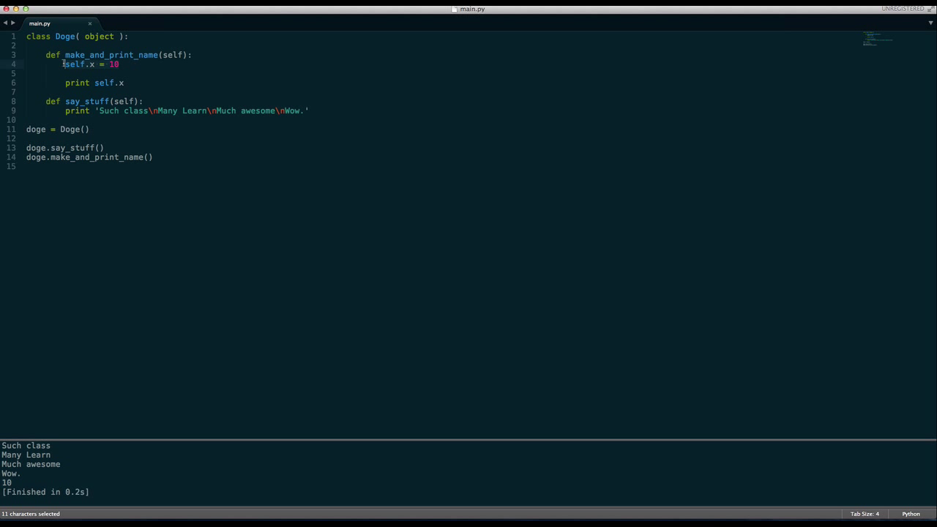
left_click(124, 82)
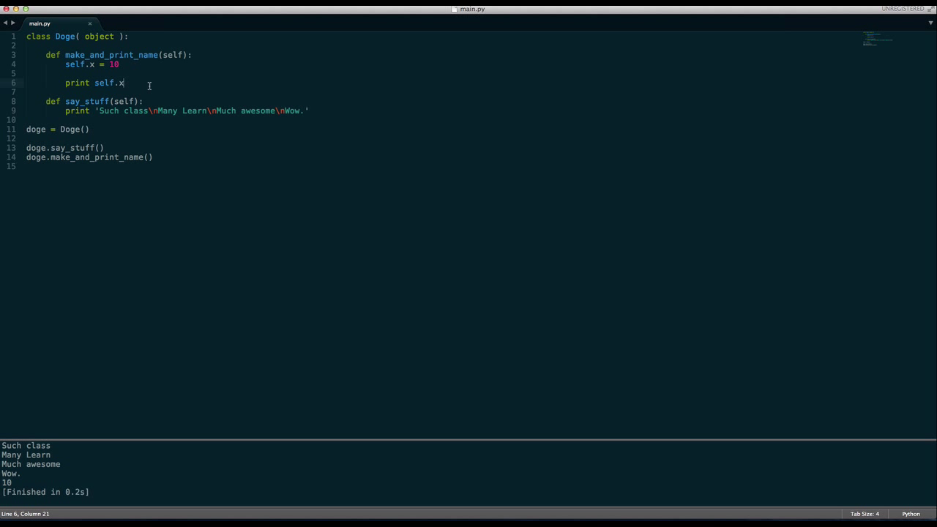
left_click(167, 55)
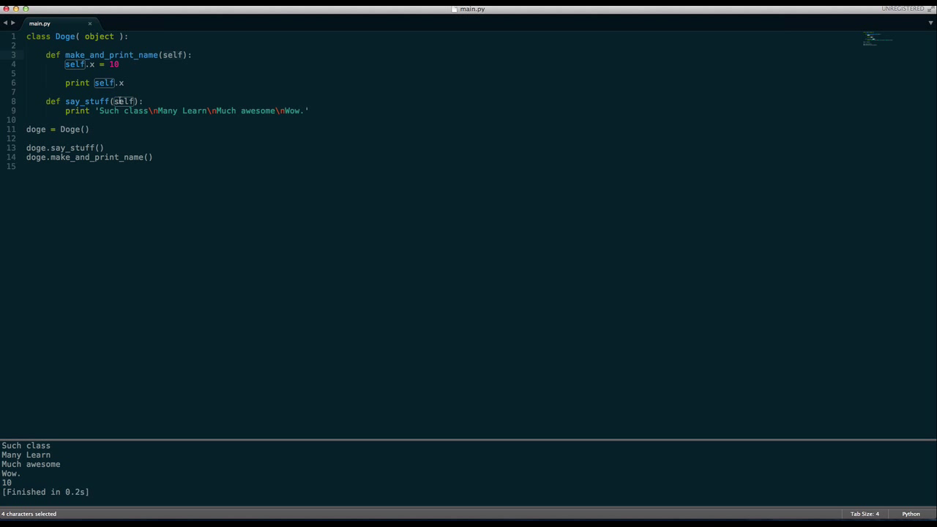
left_click(138, 101)
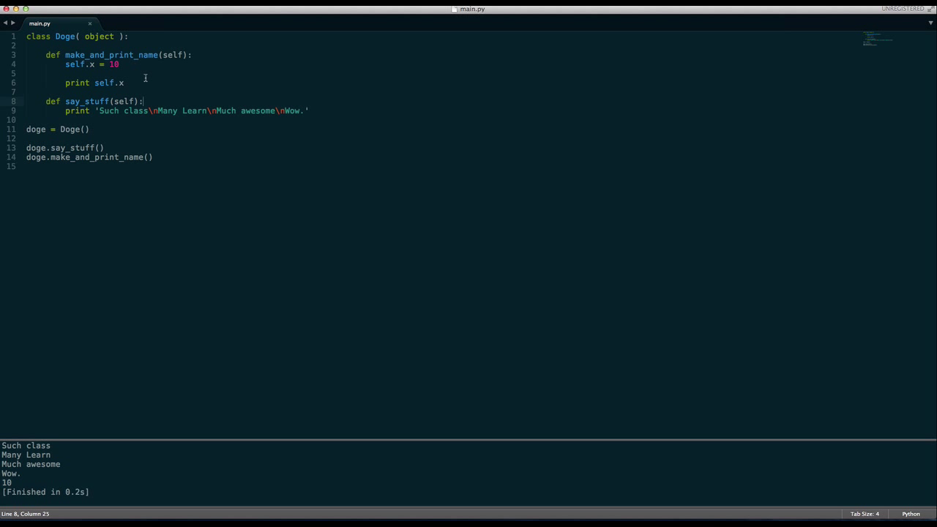
left_click(60, 148)
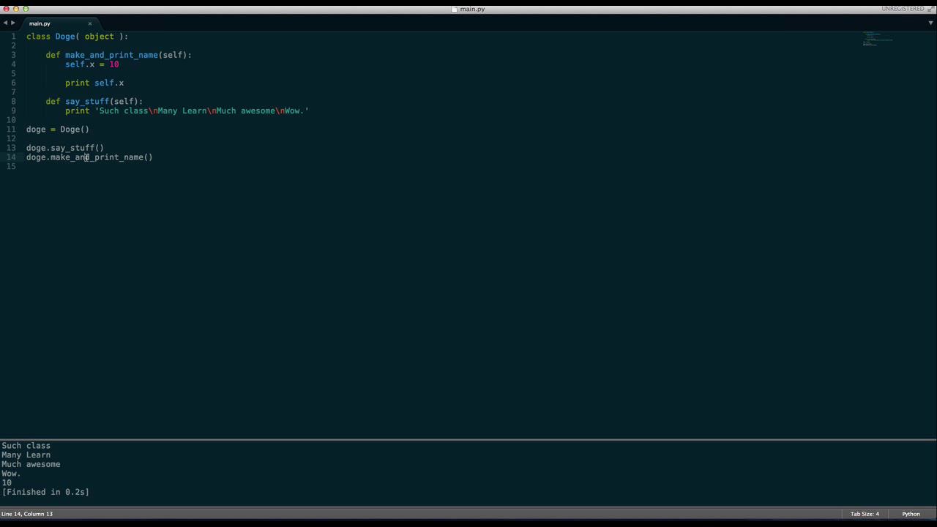
double_click(35, 129)
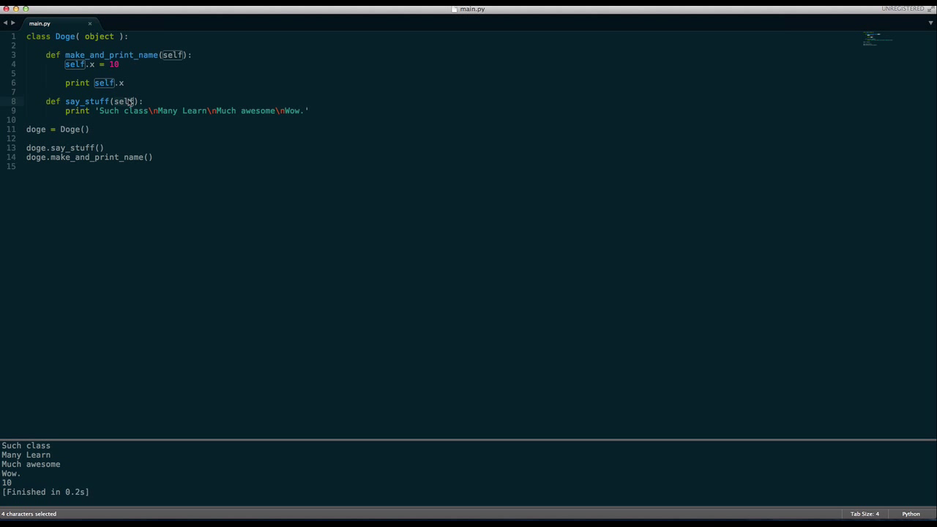
left_click(36, 148)
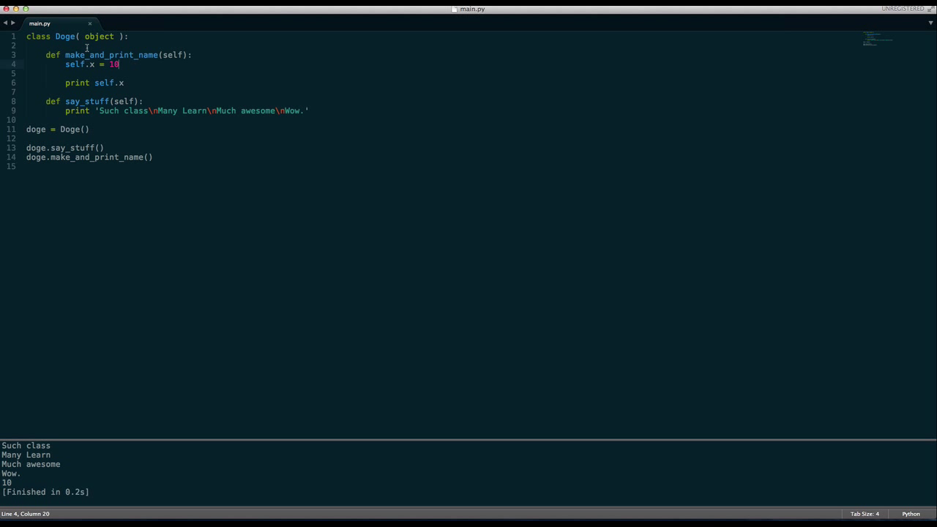
double_click(69, 129)
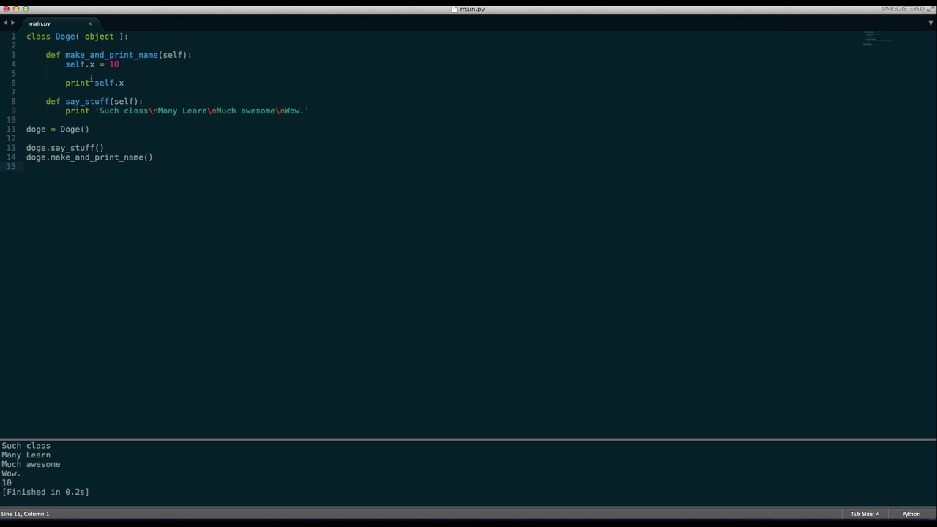
double_click(75, 64)
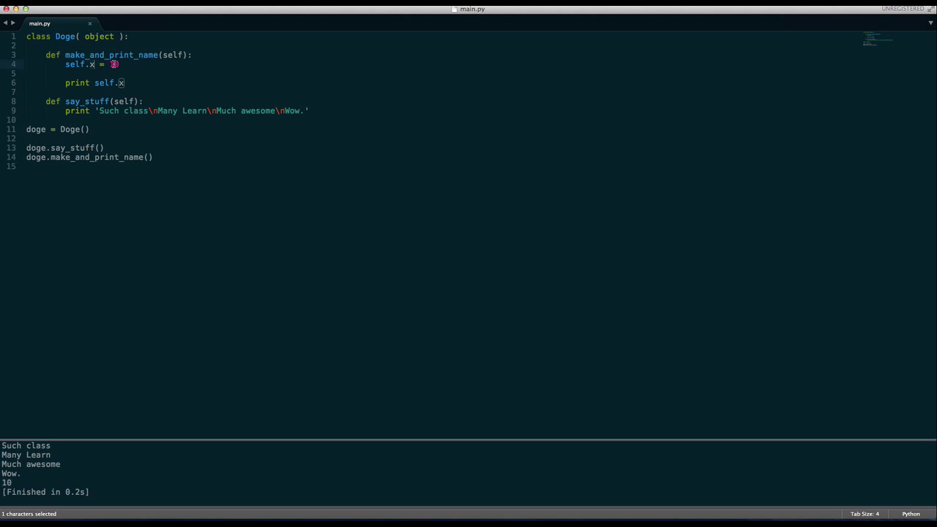
left_click(124, 82)
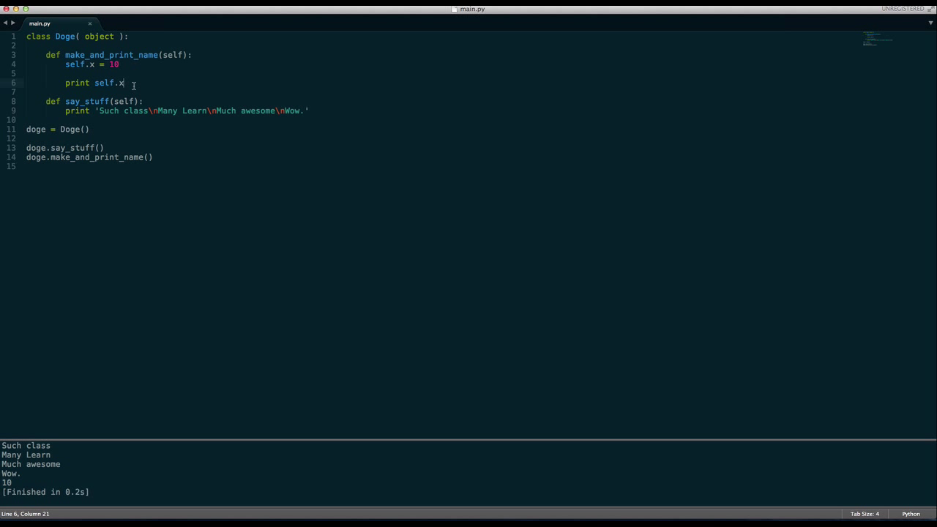
left_click(119, 63)
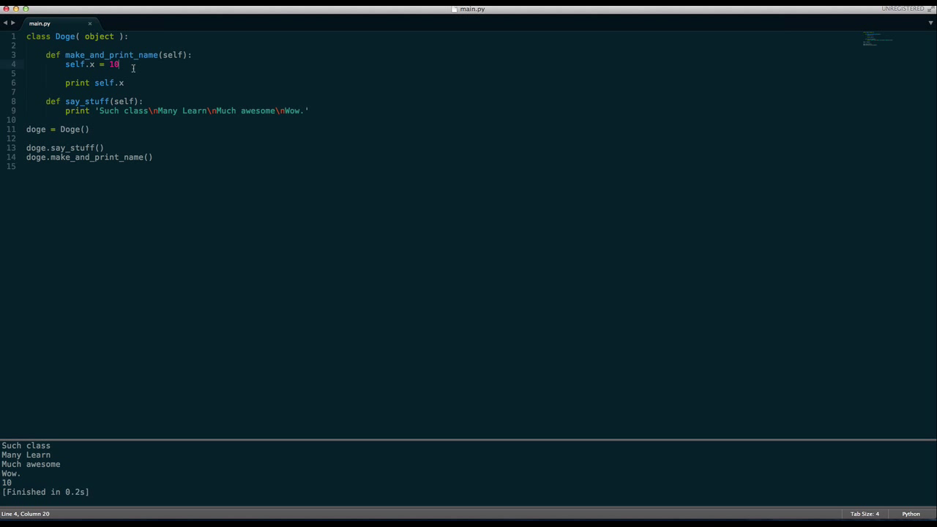
Add a local y = 20 and its print statement to make_and_print_name
type("x = 10")
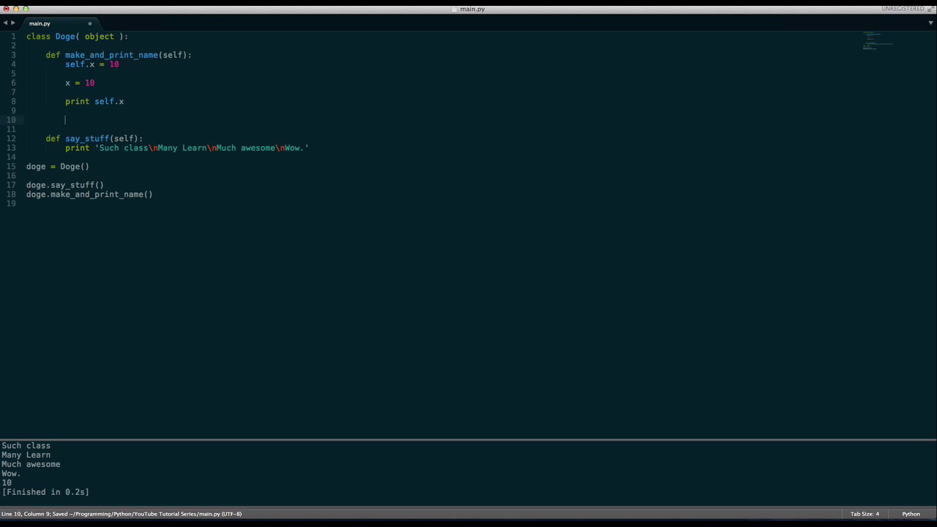
type("print x")
left_click(159, 82)
type("y")
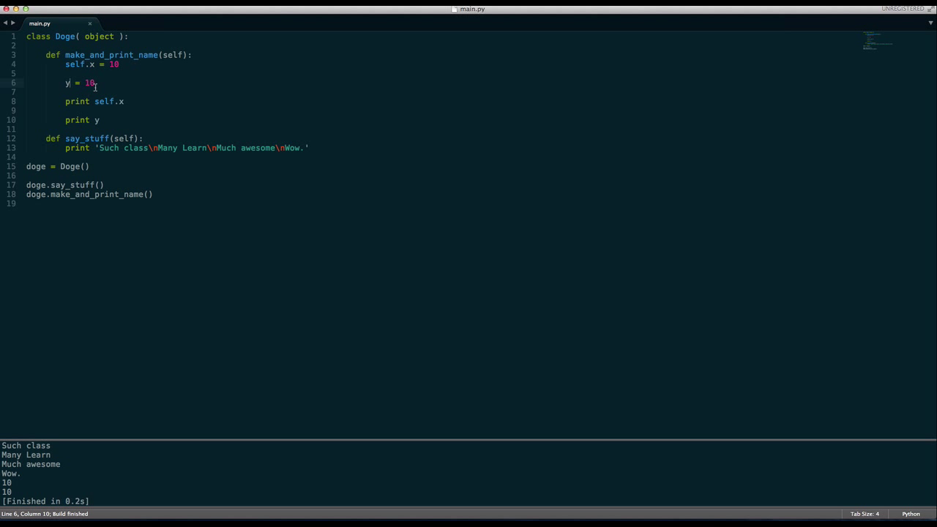
type("20")
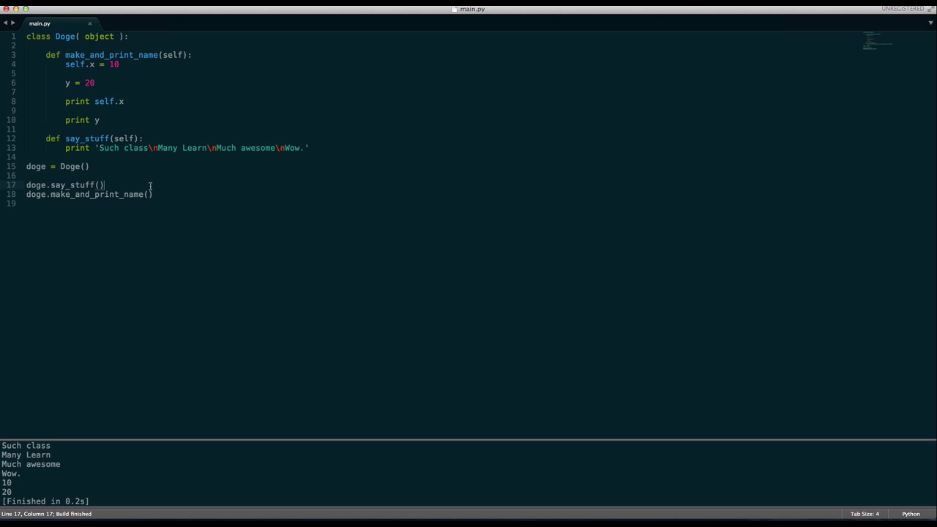
left_click(154, 194)
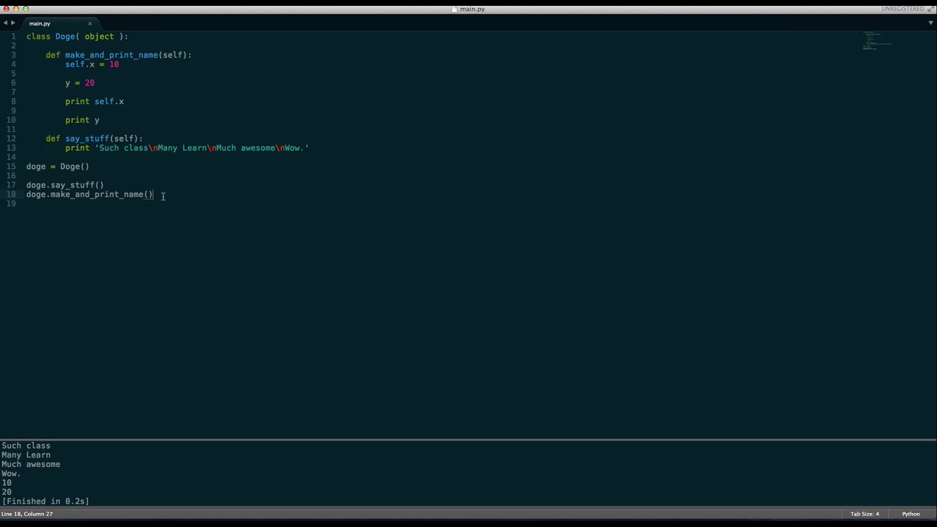
Add a print statement for the x attribute at the end of the script
type("print self")
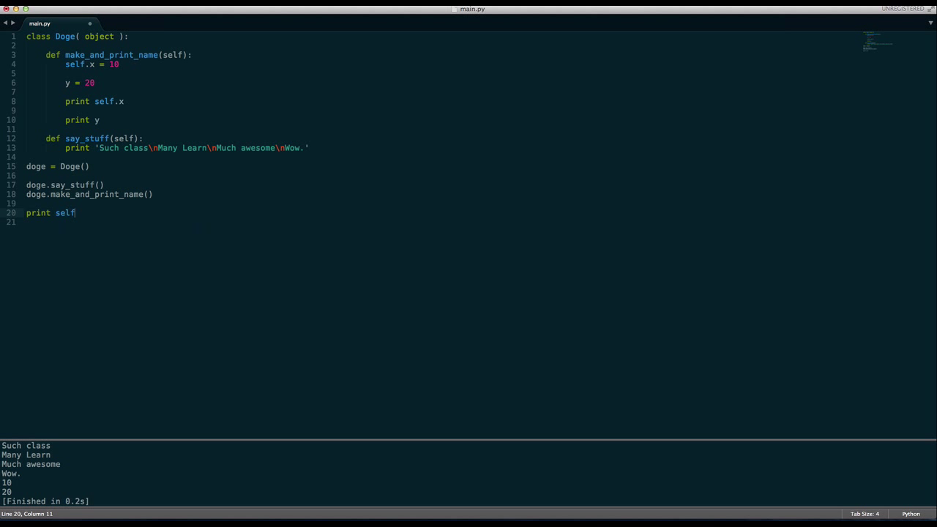
type(".x")
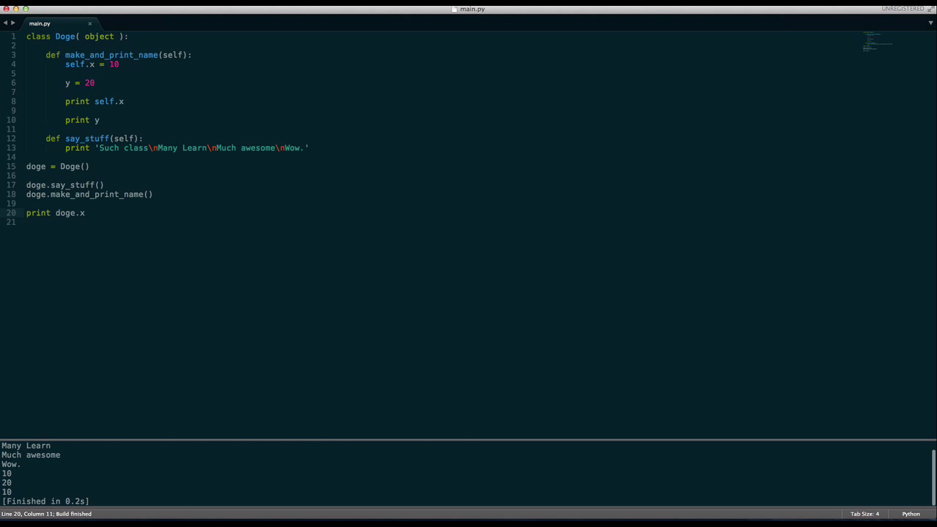
type("p")
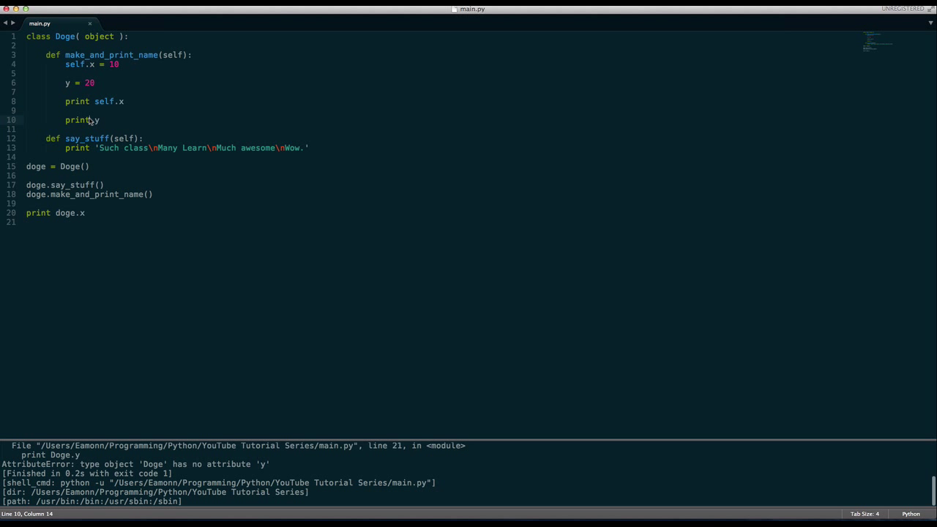
Highlight the print y and print self.x statements and the 20 assigned to y
double_click(105, 101)
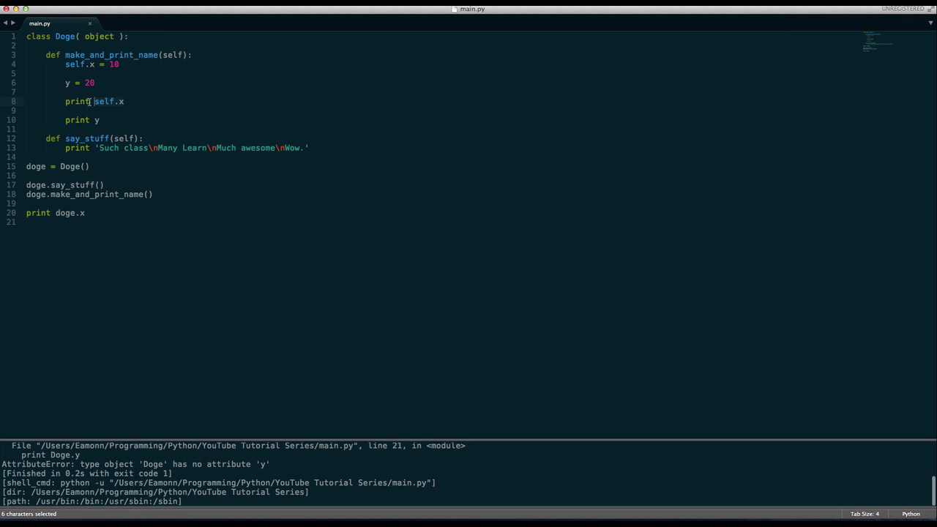
double_click(69, 166)
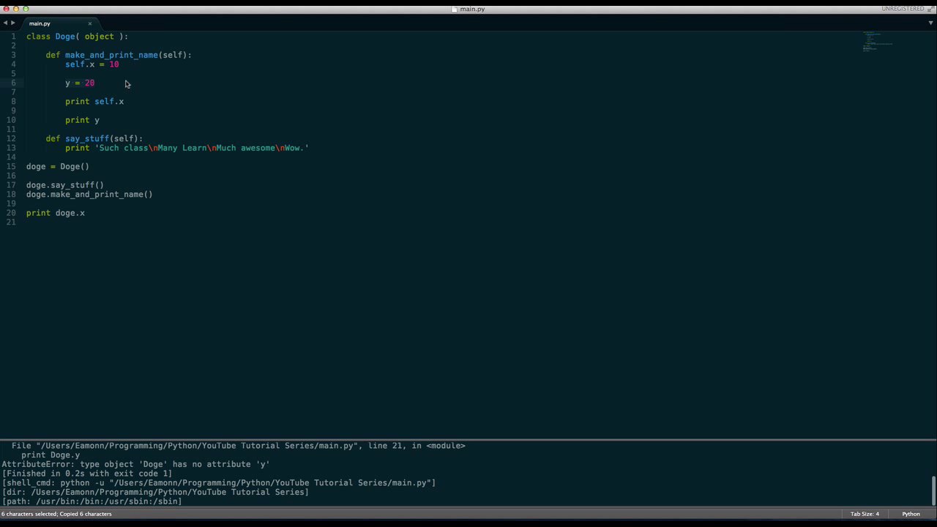
left_click(95, 82)
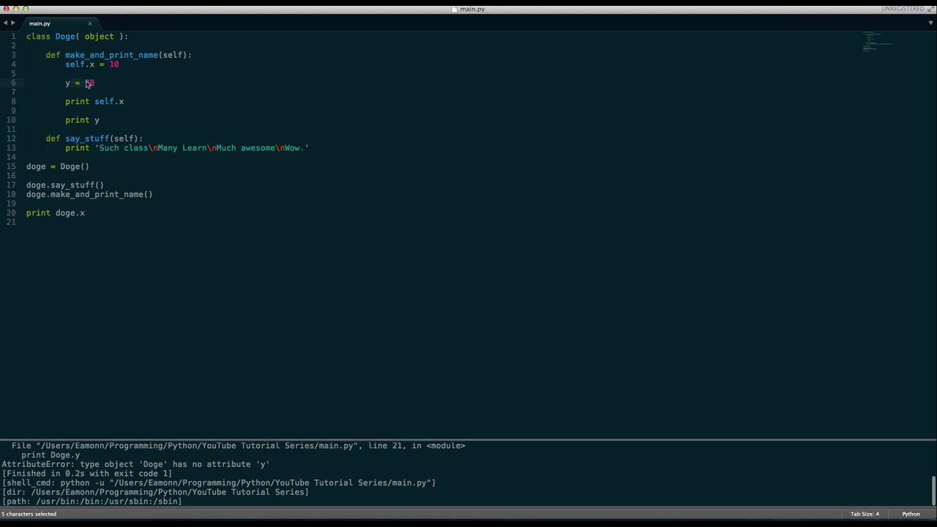
Edit the y = 20 assignment inside make_and_print_name in the Doge class
type("2")
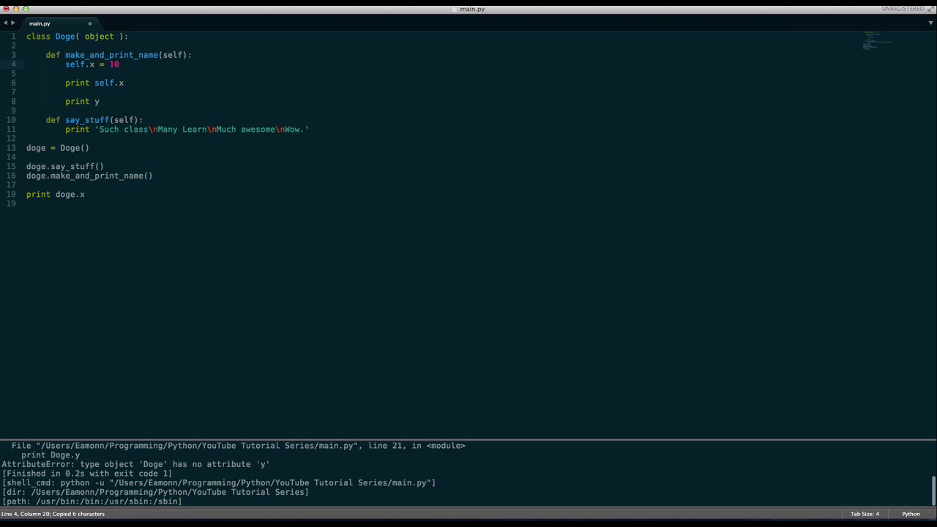
key("enter")
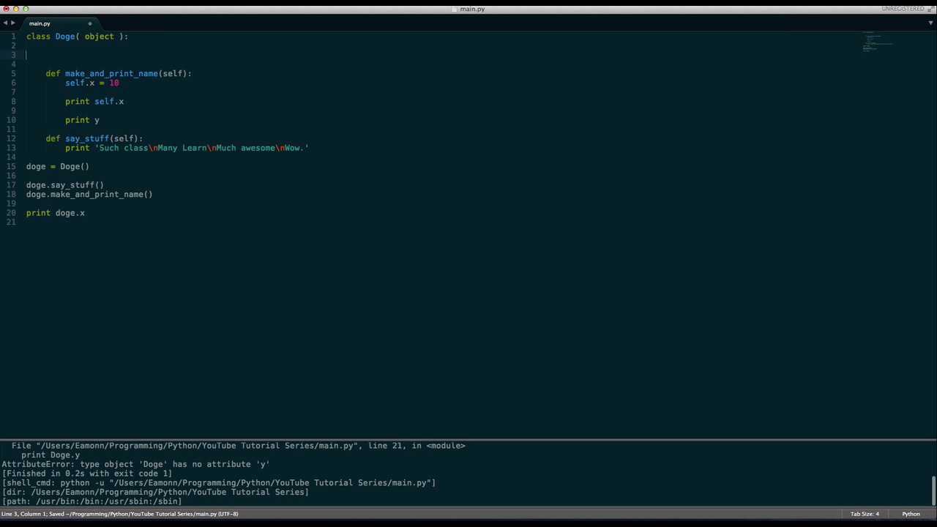
type("y = 20")
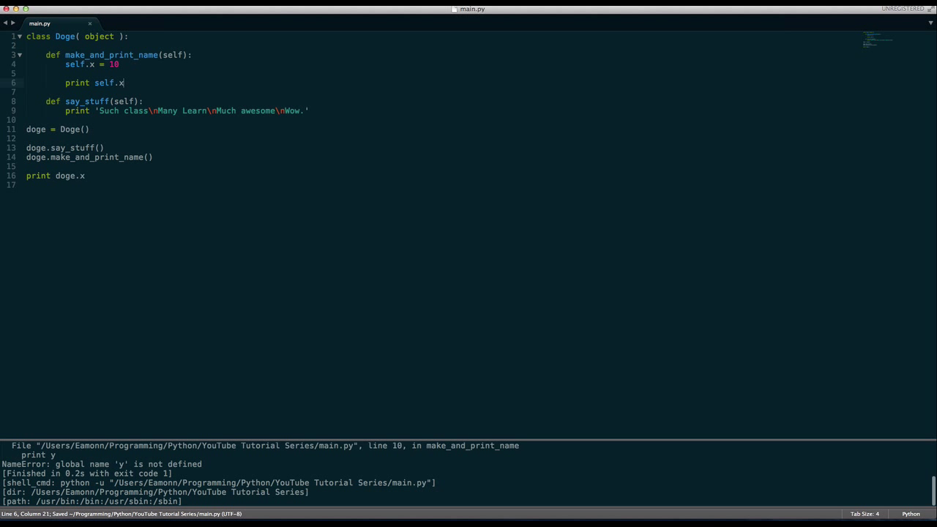
double_click(104, 82)
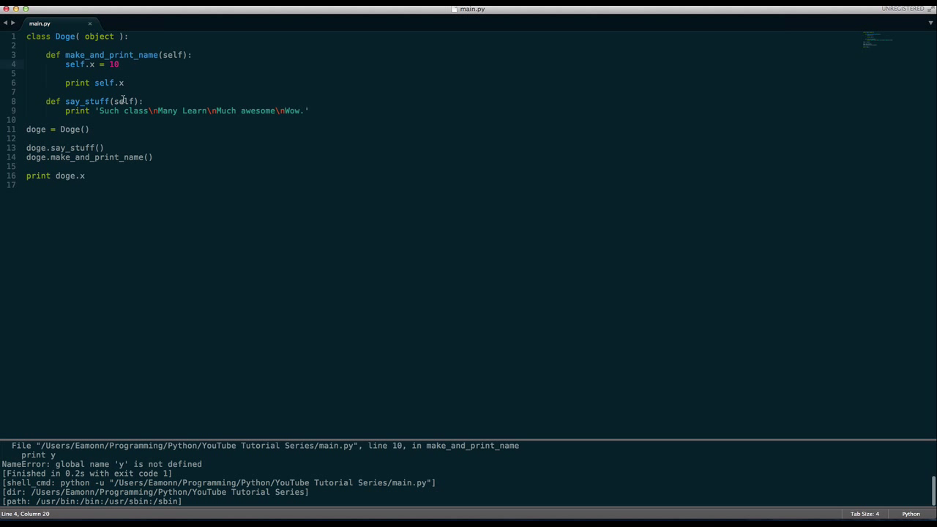
left_click(124, 83)
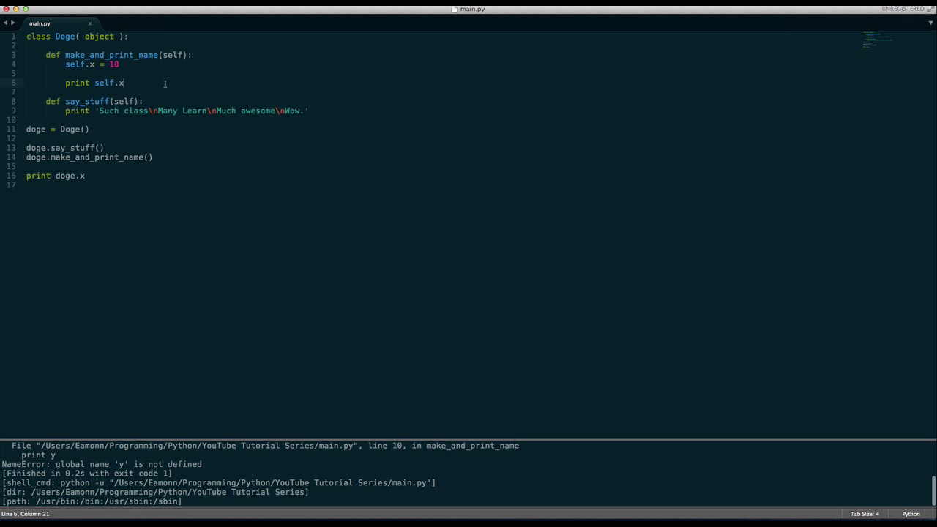
left_click(84, 175)
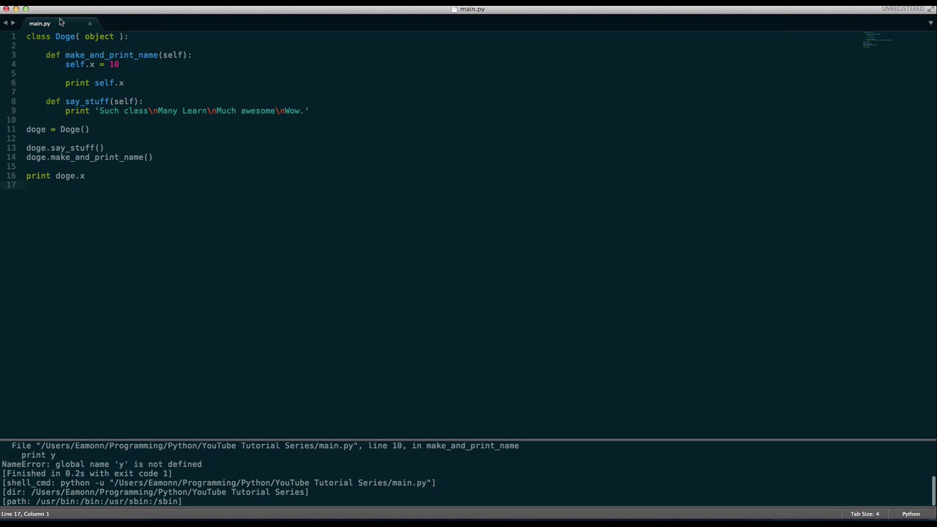
double_click(99, 36)
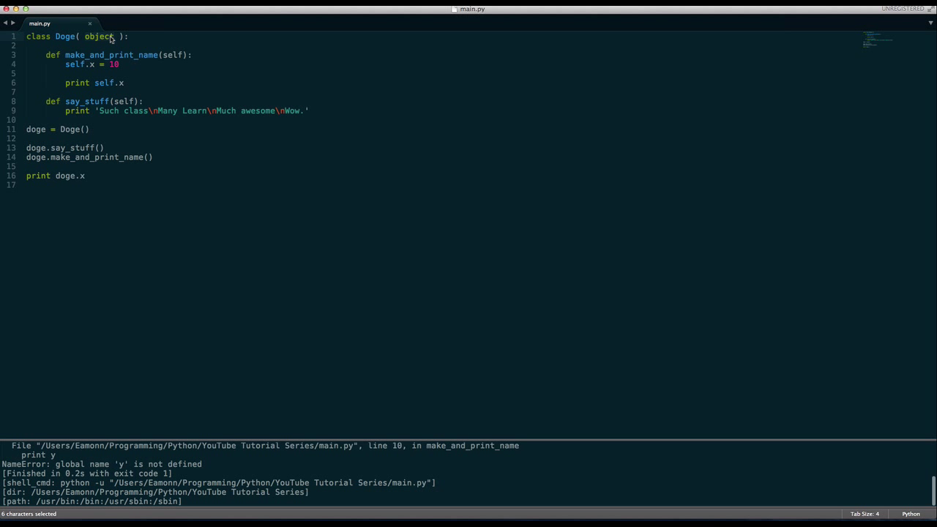
left_click(139, 46)
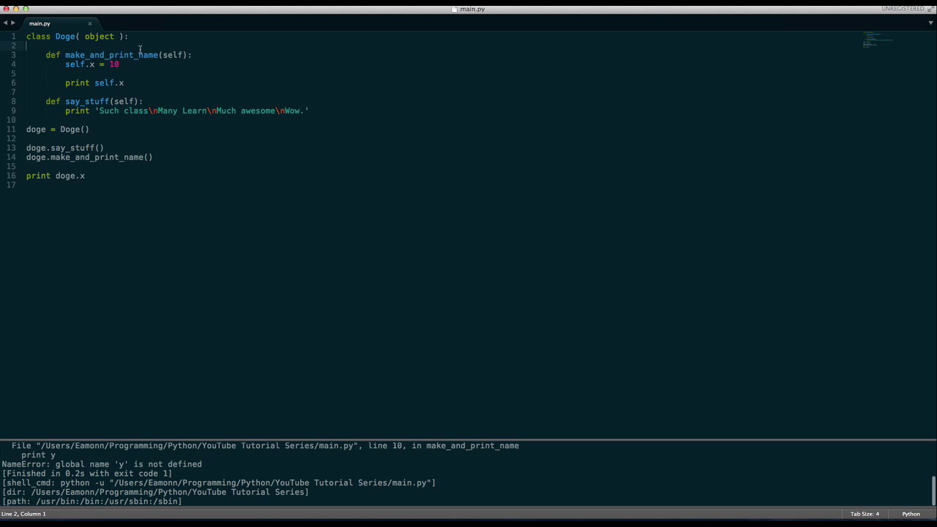